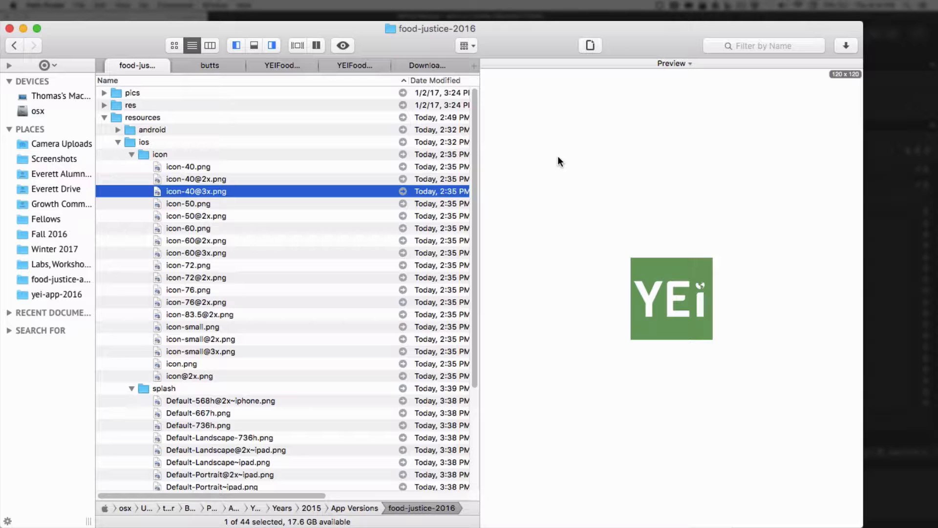
pyautogui.click(189, 265)
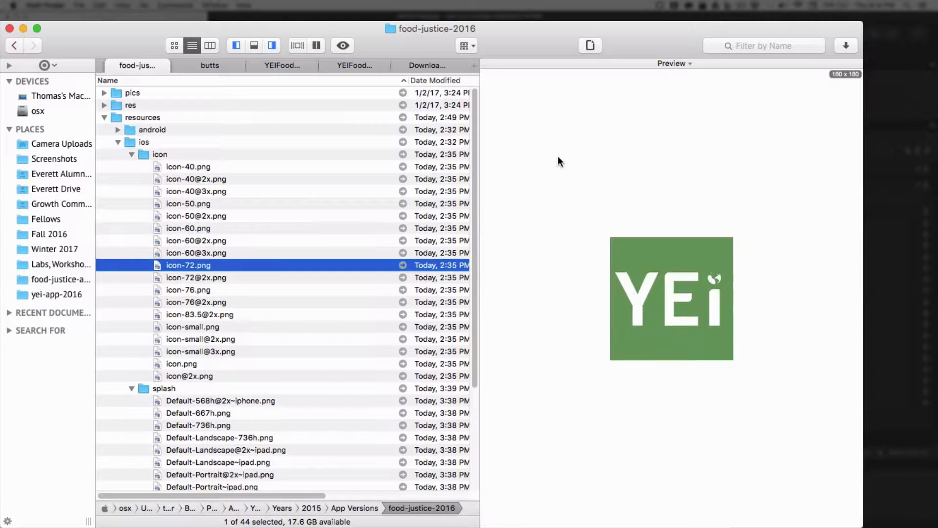
pyautogui.click(197, 302)
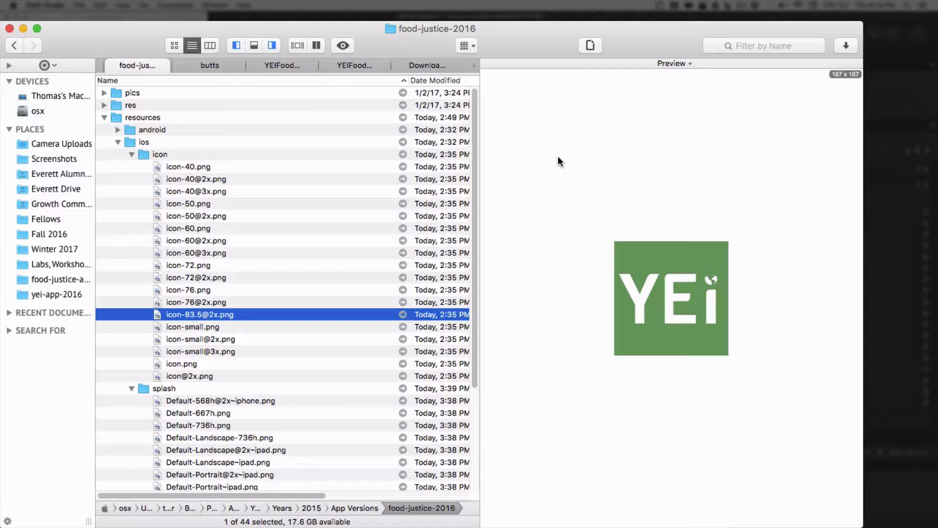
pyautogui.moveTo(531, 58)
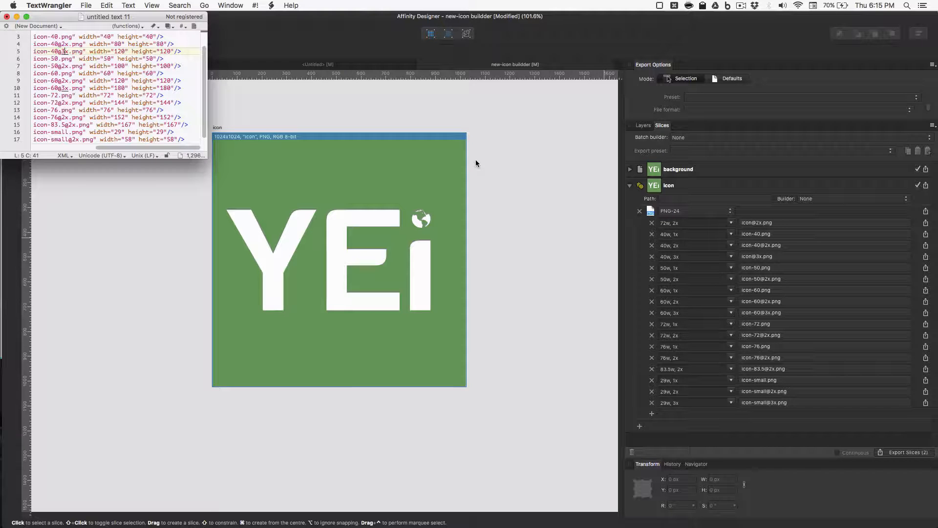
pyautogui.click(108, 16)
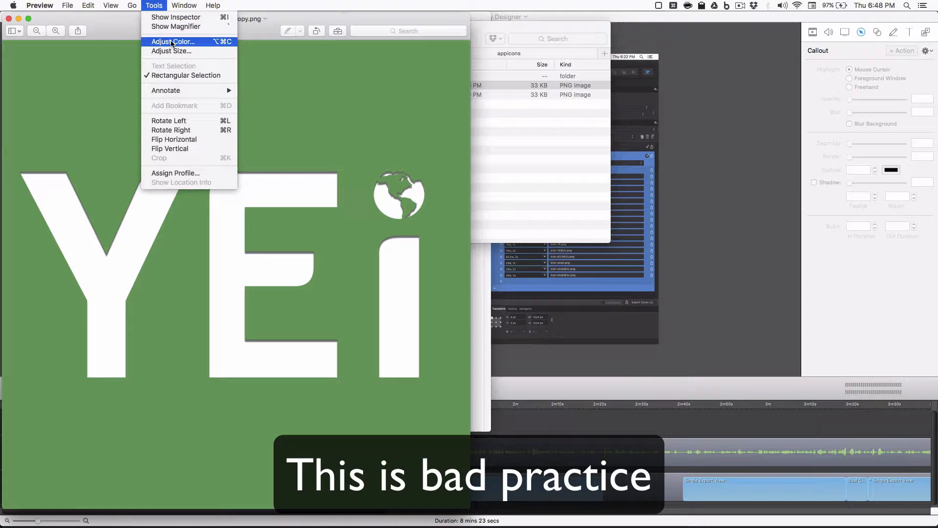
# Resize the icon via Adjust Size and rename the saved copy to icon-40.png
pyautogui.click(170, 51)
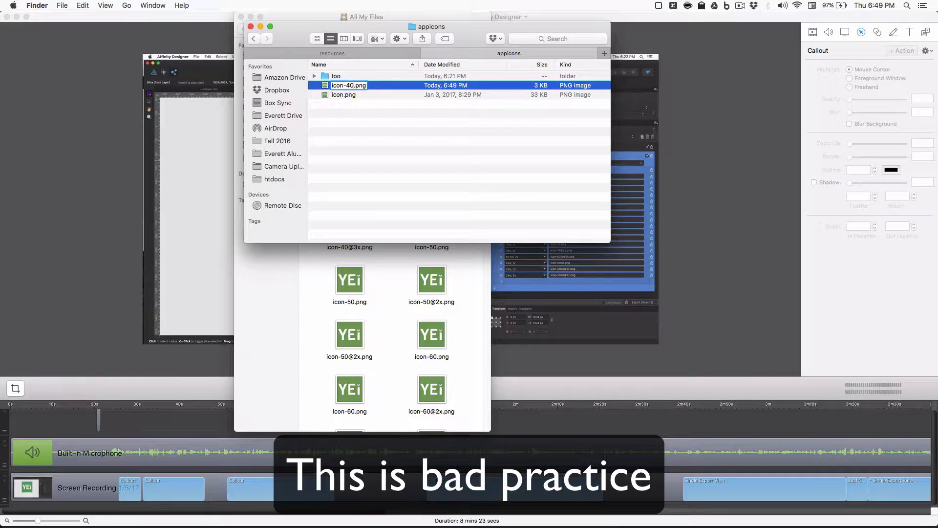
pyautogui.doubleClick(343, 94)
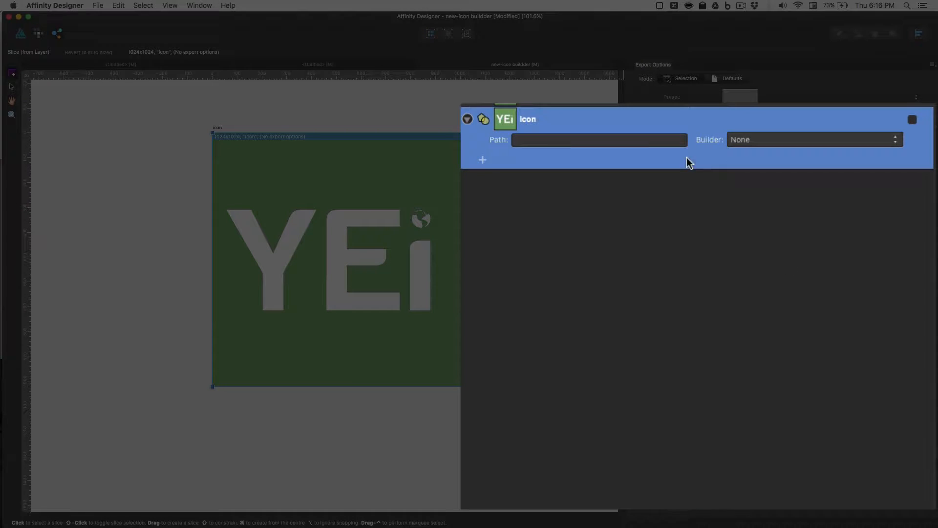
pyautogui.moveTo(523, 182)
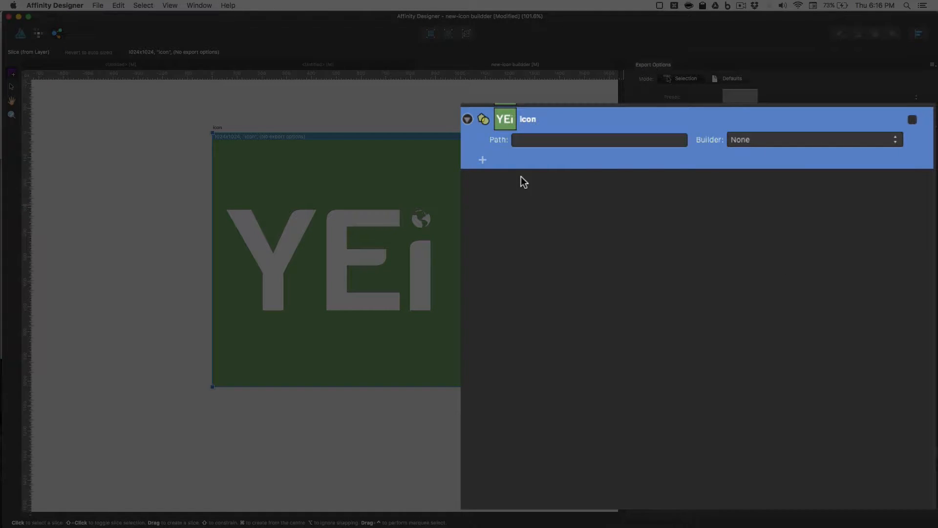
# Delete the icon slice, leaving only the background slice
pyautogui.click(467, 118)
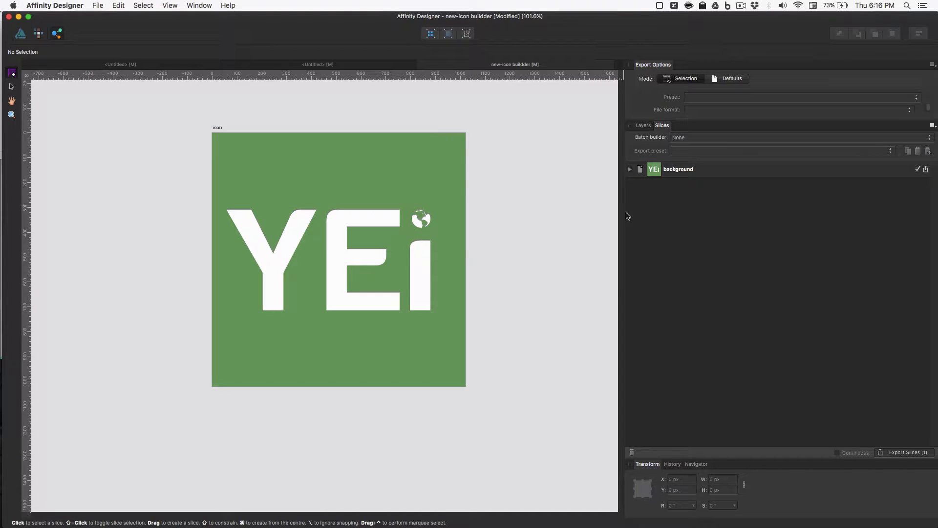
# Create a new PNG export slice from the icon layer and return to Slices
pyautogui.click(643, 125)
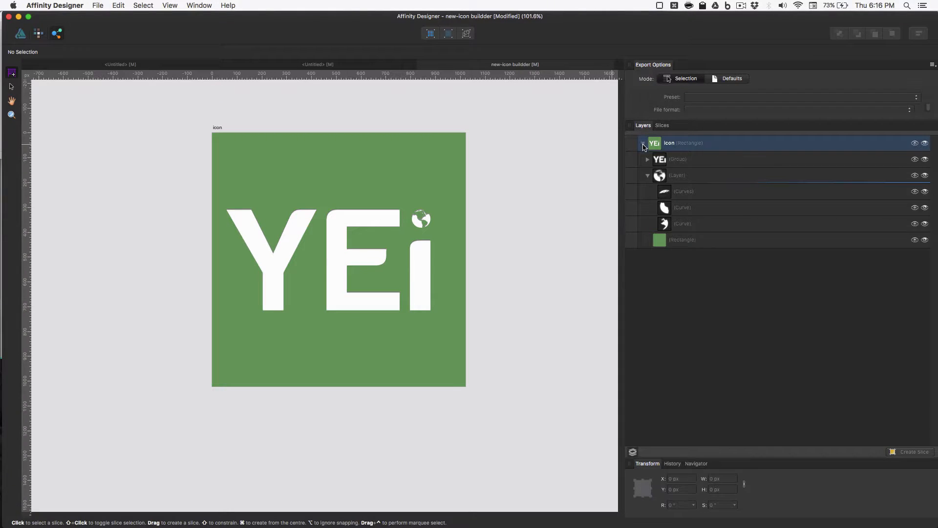
pyautogui.click(647, 143)
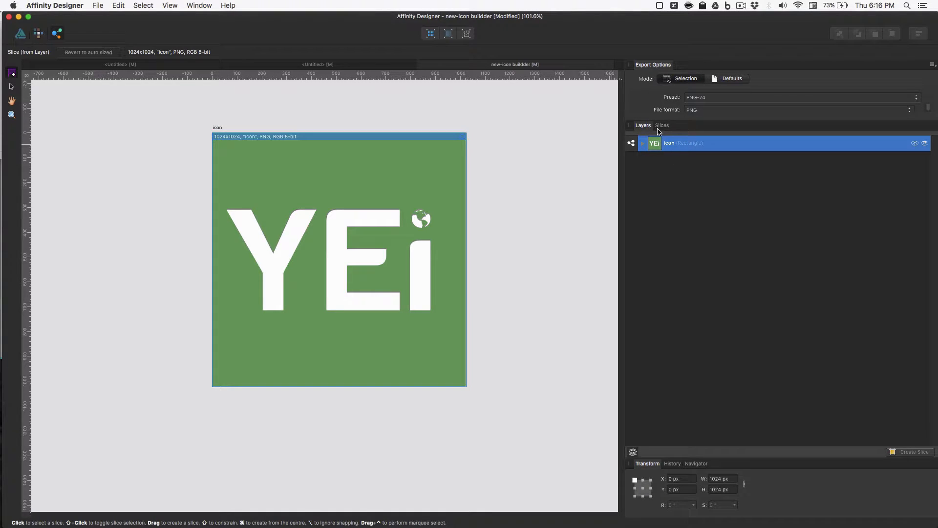
pyautogui.click(662, 125)
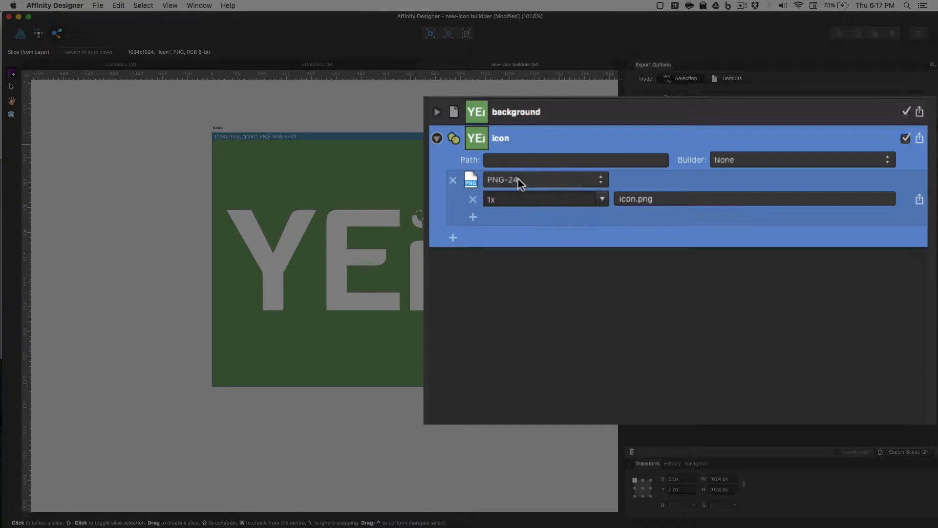
pyautogui.click(544, 180)
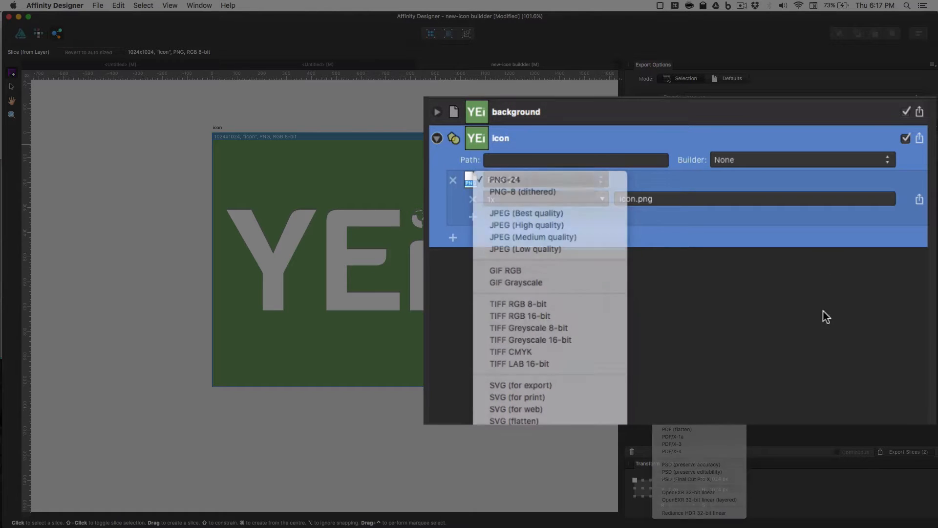
pyautogui.click(504, 180)
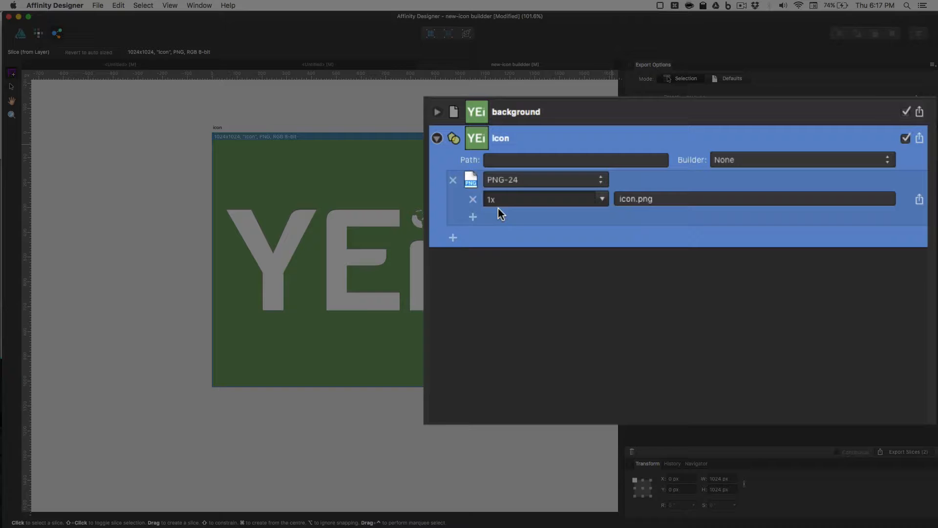
pyautogui.moveTo(516, 204)
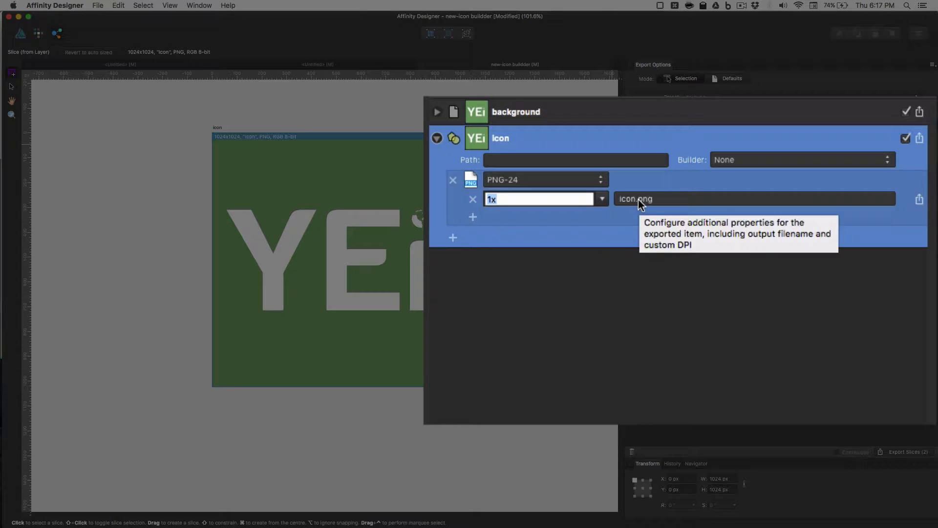
pyautogui.click(536, 198)
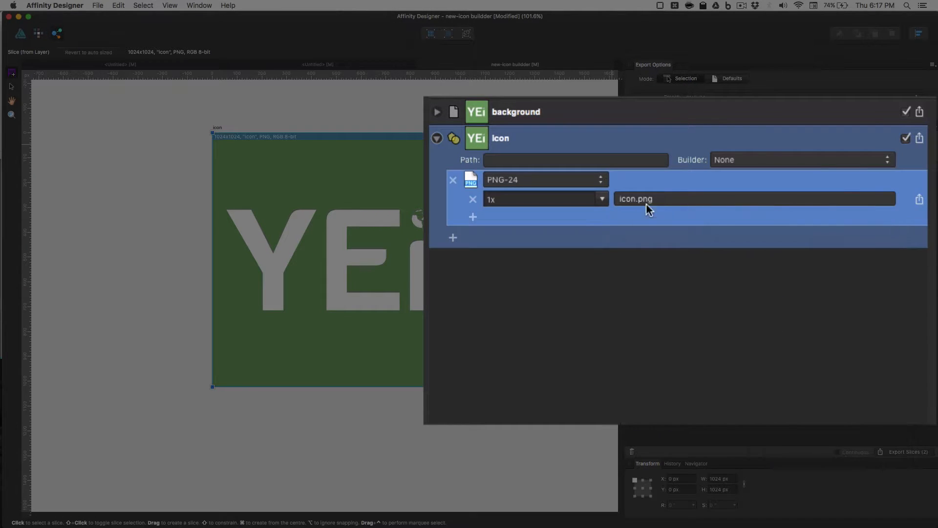
pyautogui.click(754, 198)
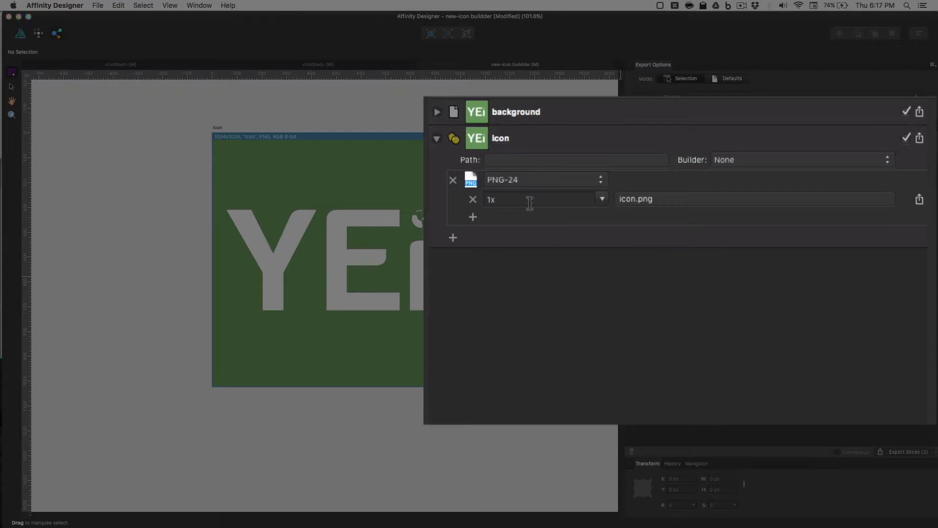
# Change the icon slice's export size from 1x to 40w
pyautogui.click(601, 199)
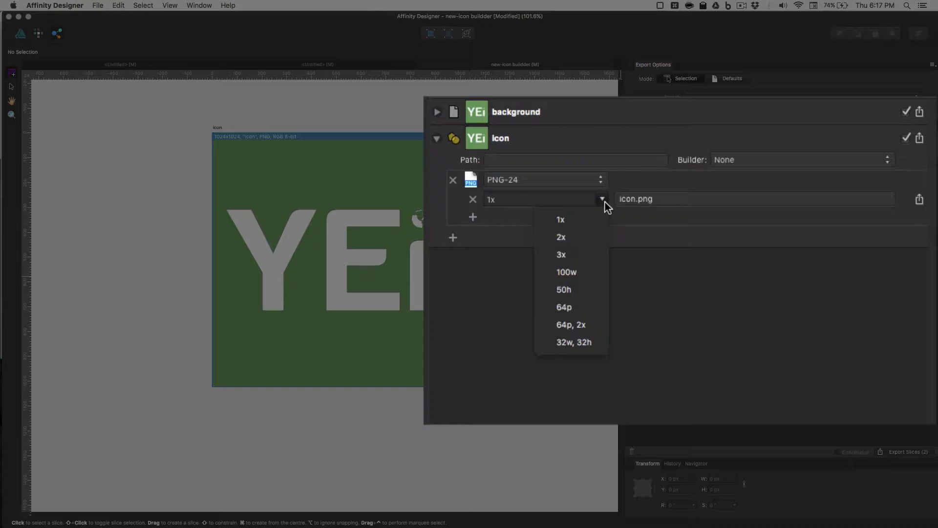
pyautogui.moveTo(569, 324)
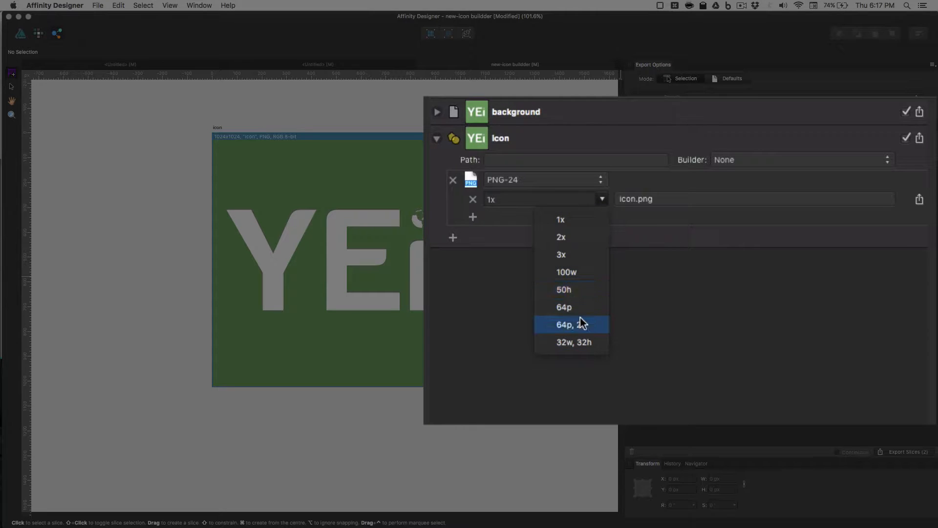
pyautogui.moveTo(566, 272)
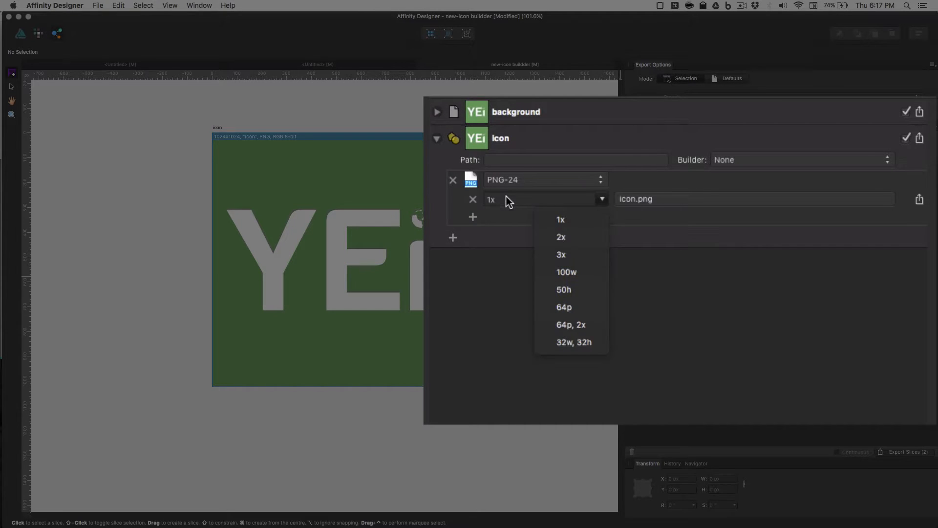
pyautogui.write('4')
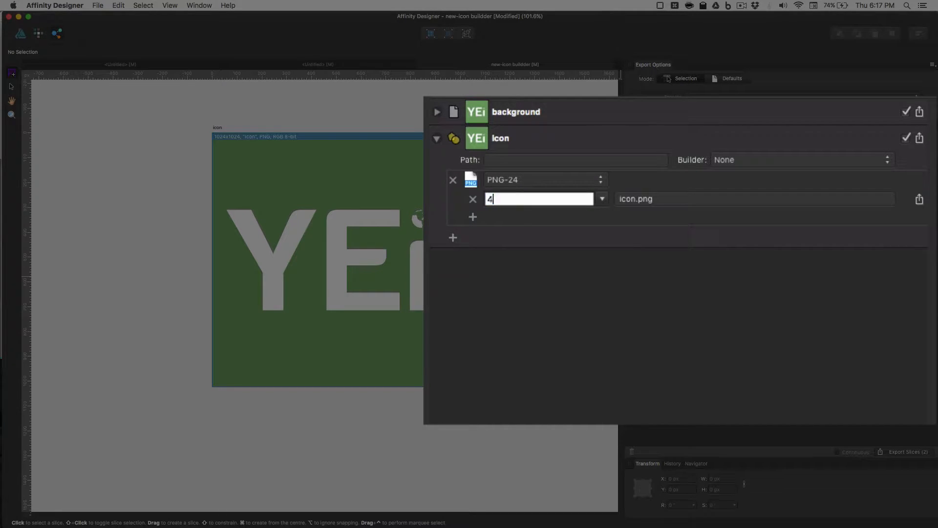
pyautogui.write('0w')
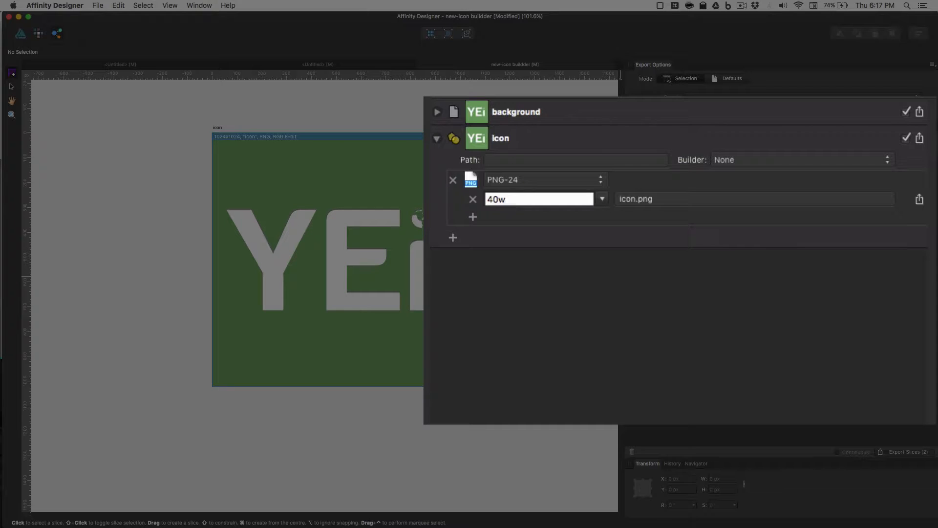
pyautogui.click(536, 198)
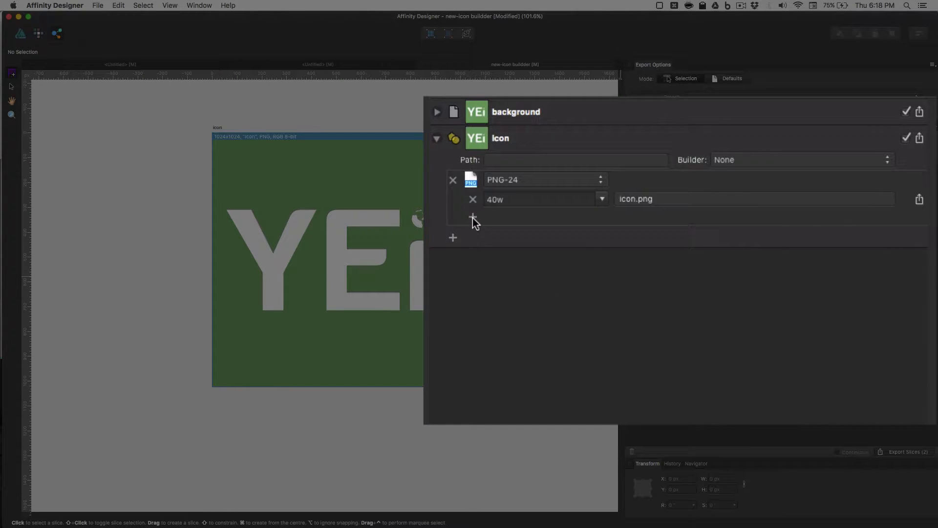
pyautogui.click(473, 218)
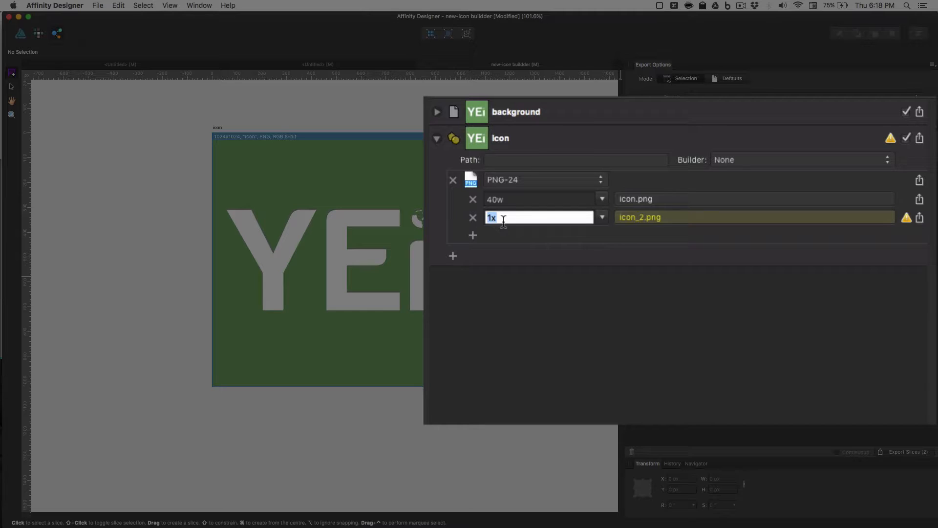
pyautogui.write('40w,2')
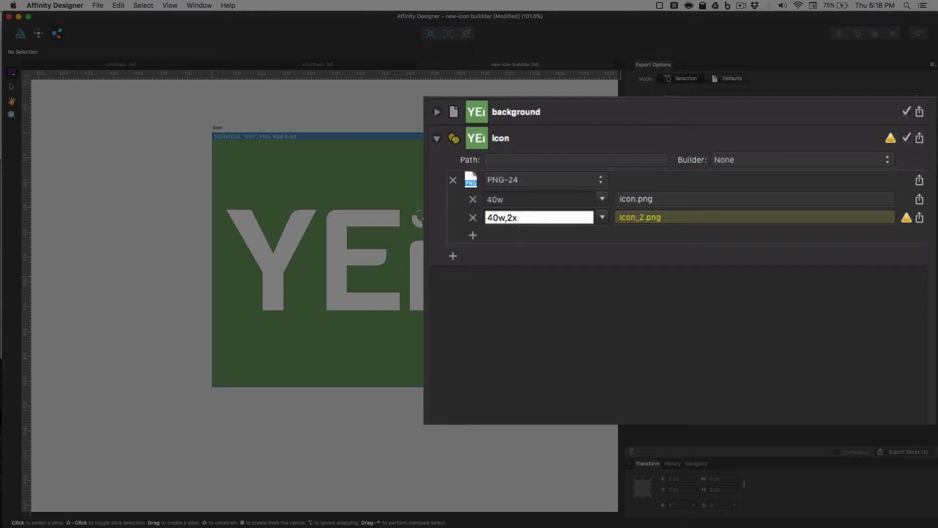
pyautogui.click(539, 217)
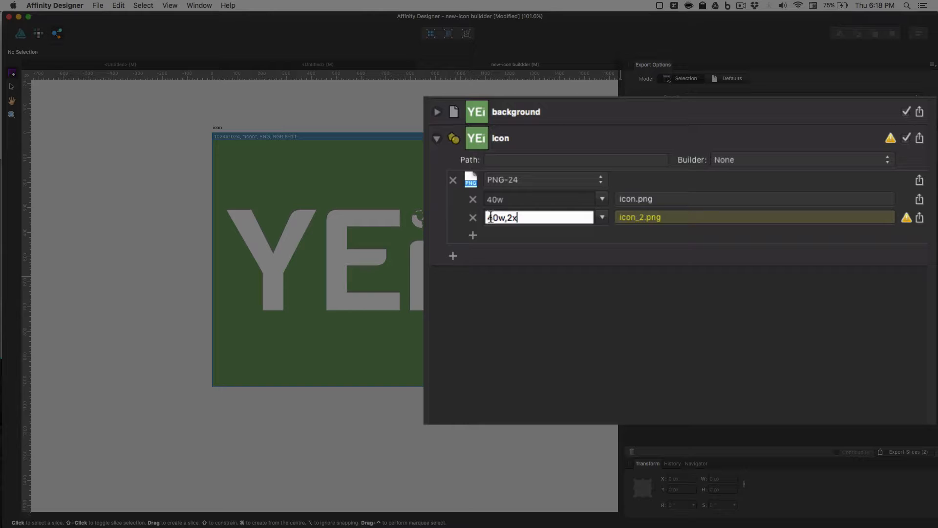
pyautogui.moveTo(513, 228)
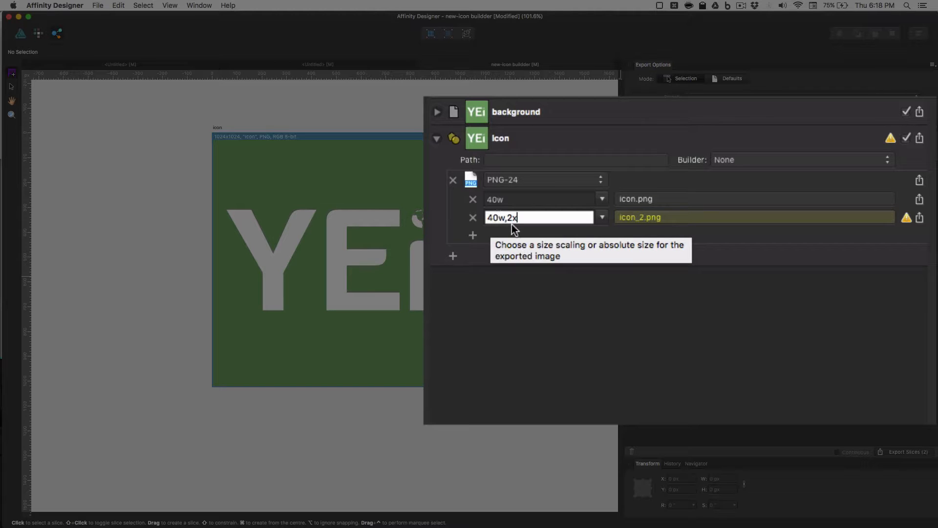
pyautogui.press('Return')
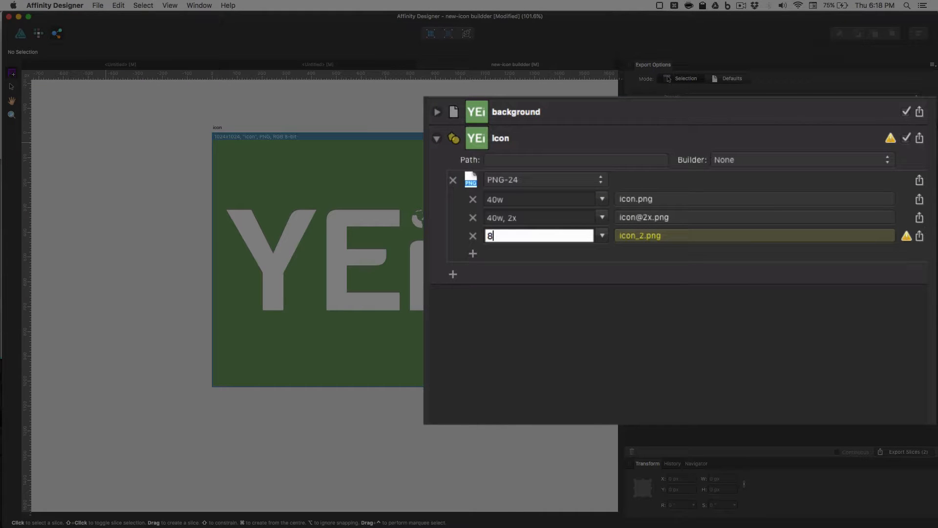
pyautogui.write('3.5w,')
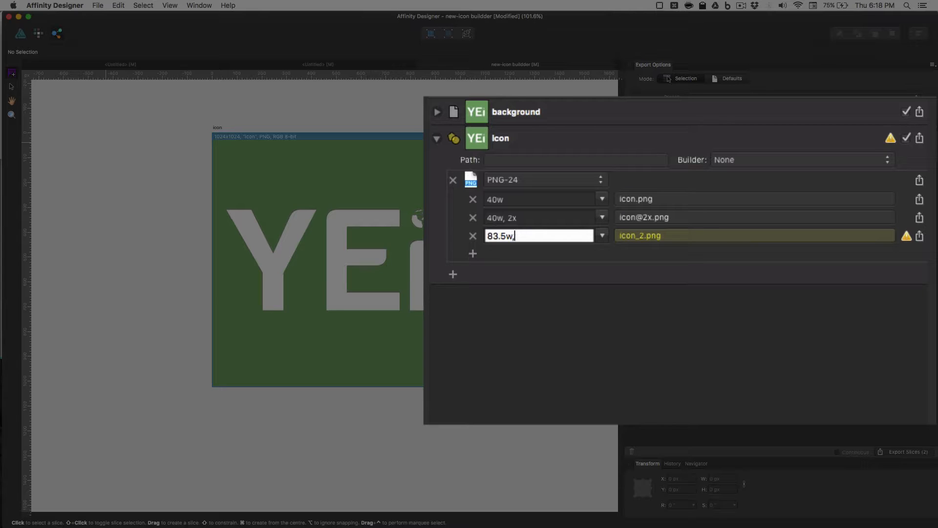
pyautogui.write('@')
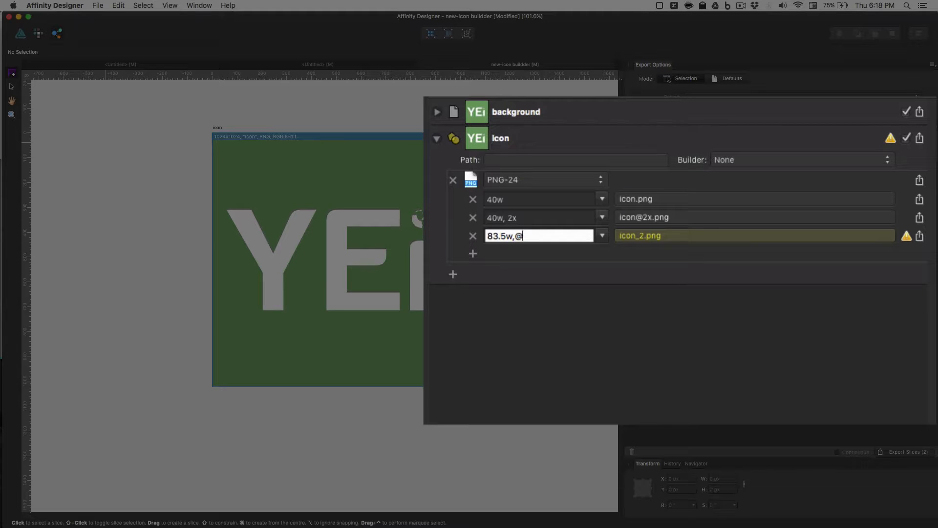
pyautogui.write('2x')
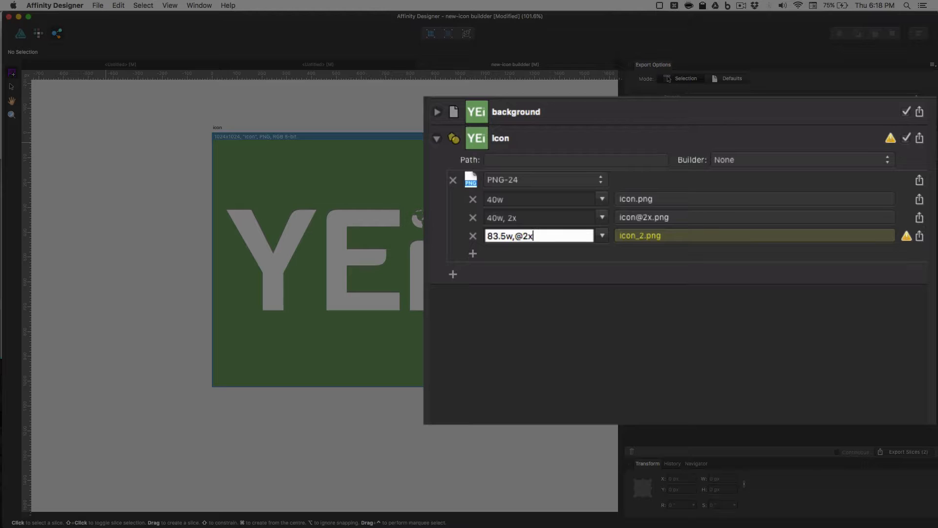
pyautogui.moveTo(538, 252)
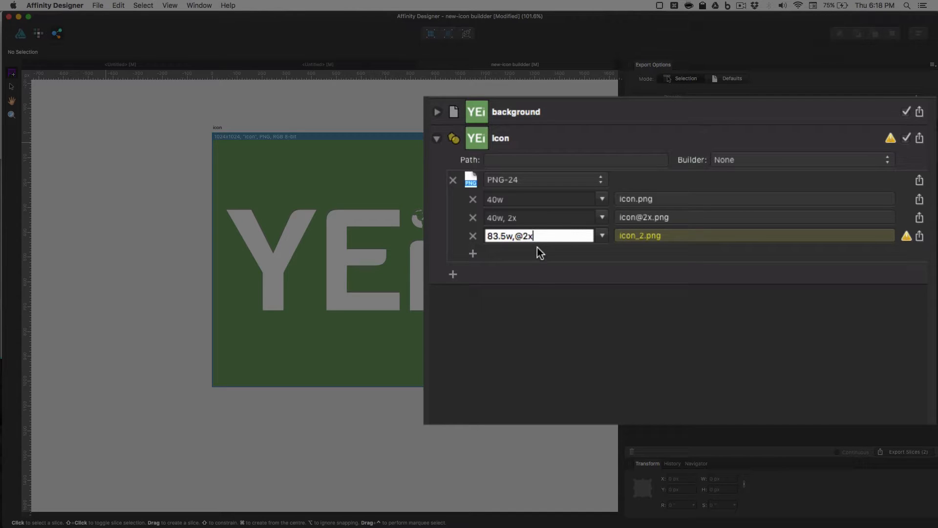
pyautogui.write('1x')
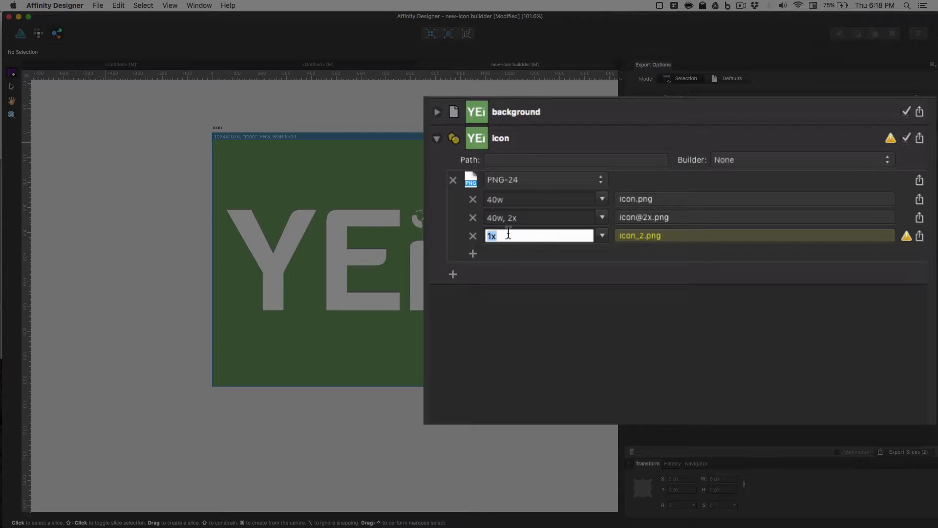
pyautogui.write('83.5w')
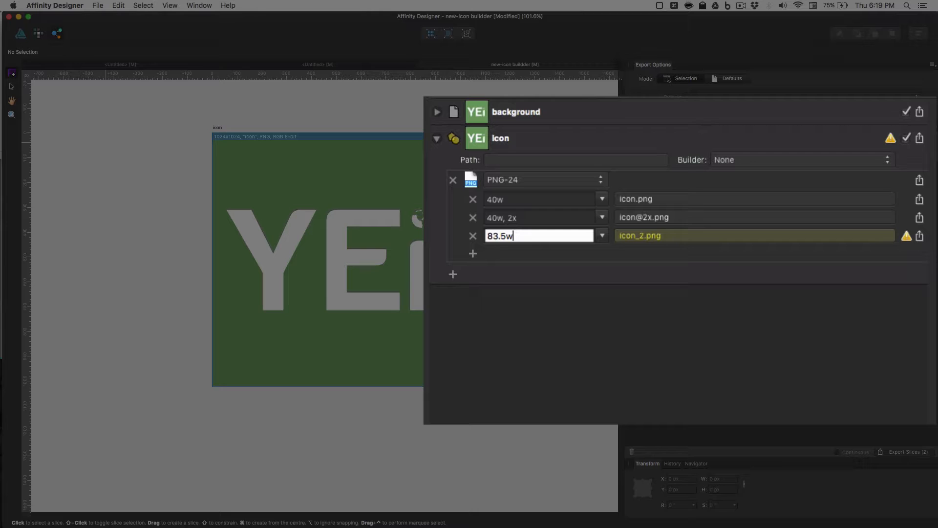
pyautogui.write(',')
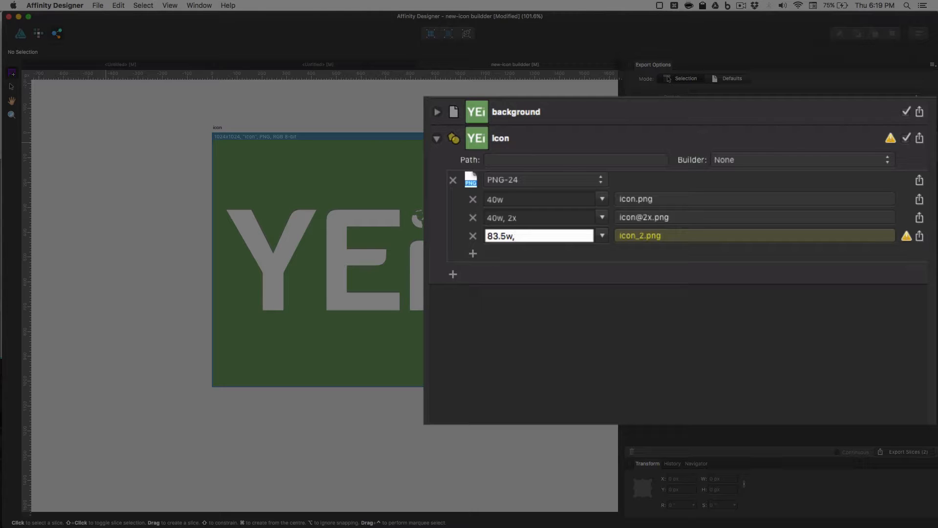
pyautogui.write('2x')
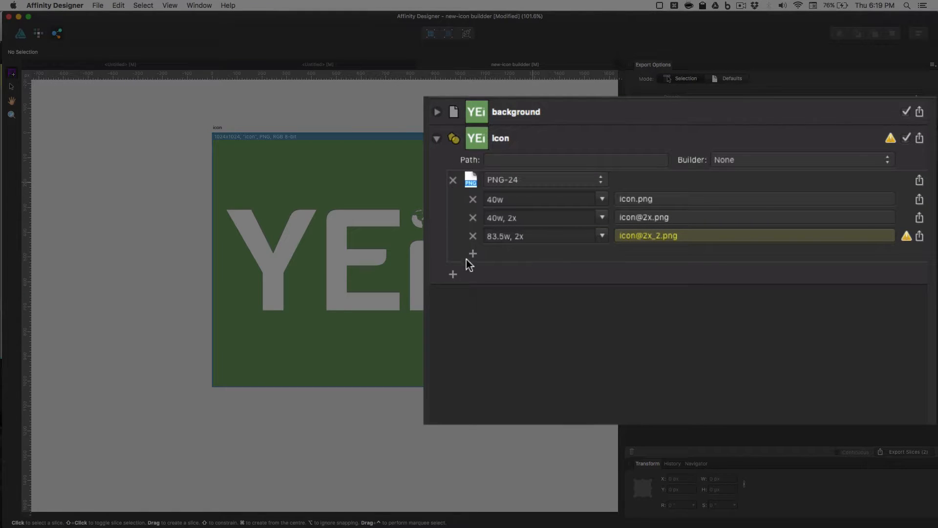
pyautogui.moveTo(540, 226)
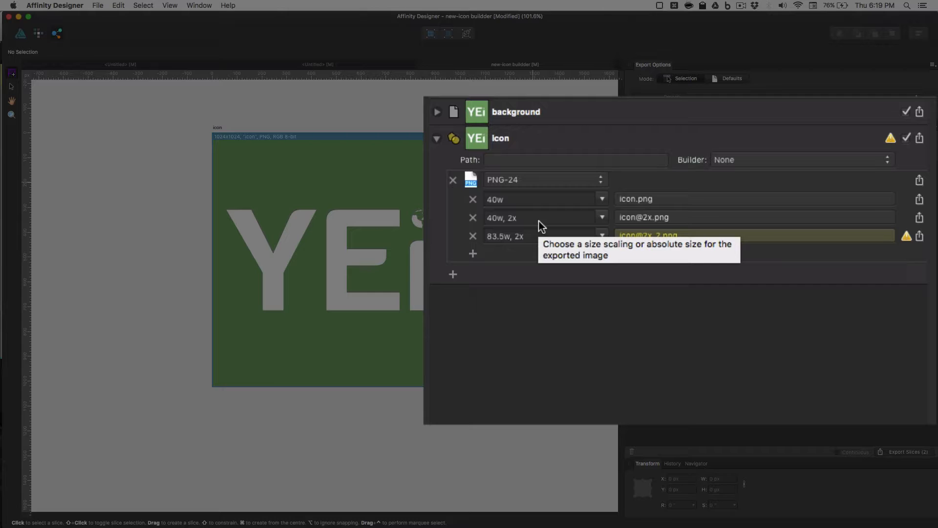
pyautogui.moveTo(603, 297)
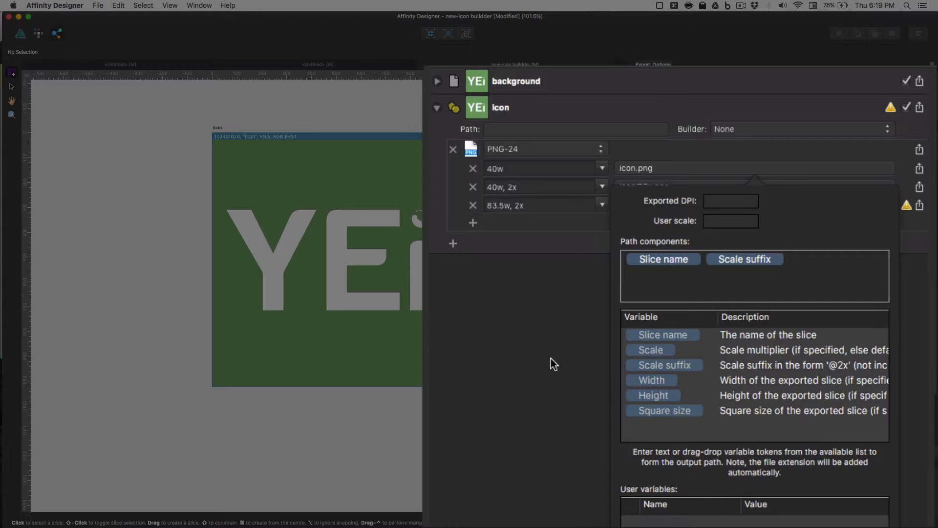
pyautogui.moveTo(601, 312)
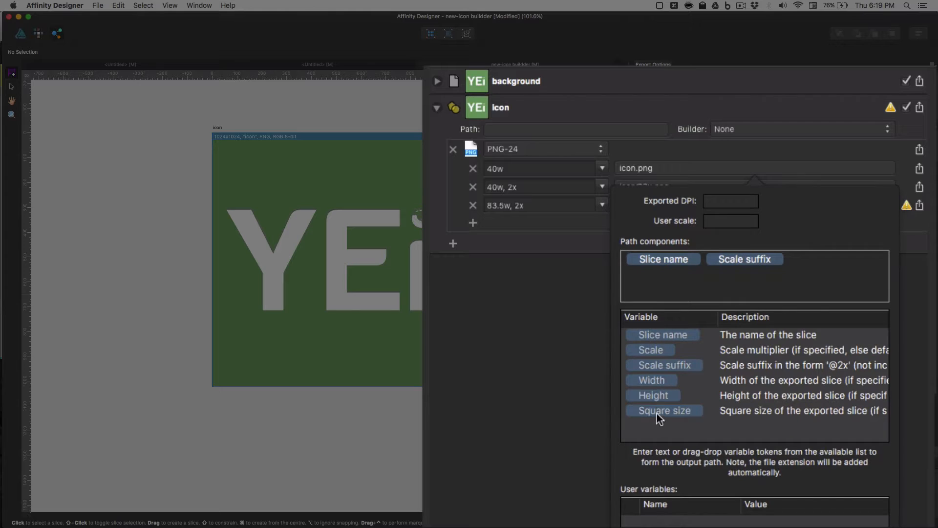
# Inspect the file-name tokens in the Path components popover for the icon exports
pyautogui.click(662, 258)
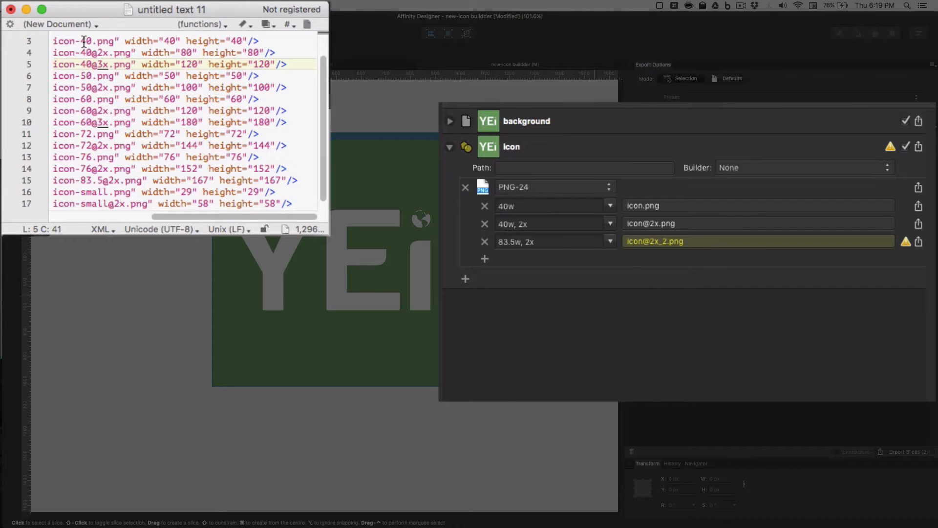
pyautogui.doubleClick(84, 41)
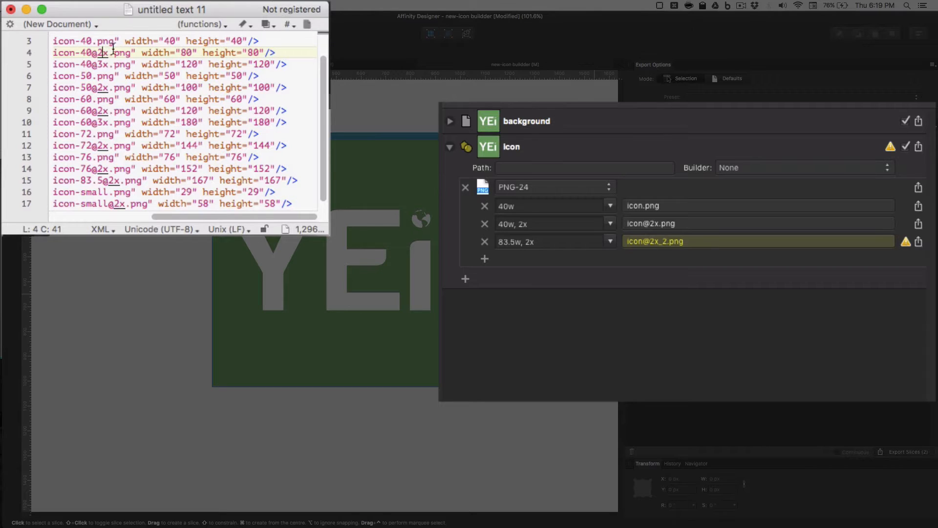
pyautogui.moveTo(722, 252)
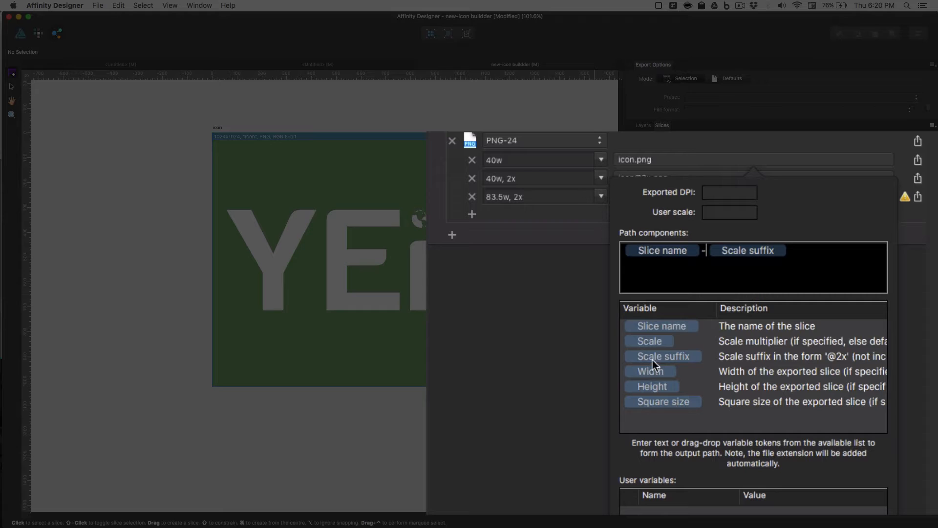
pyautogui.moveTo(651, 371)
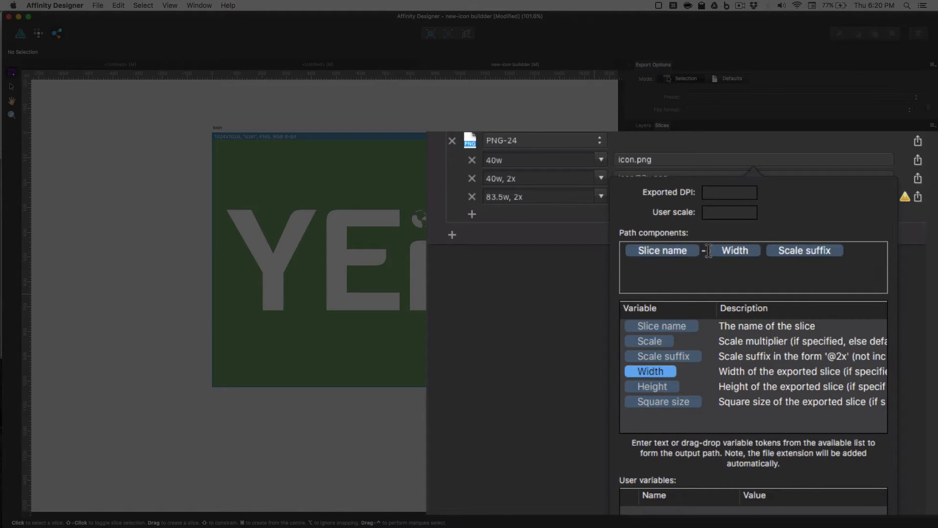
pyautogui.moveTo(586, 217)
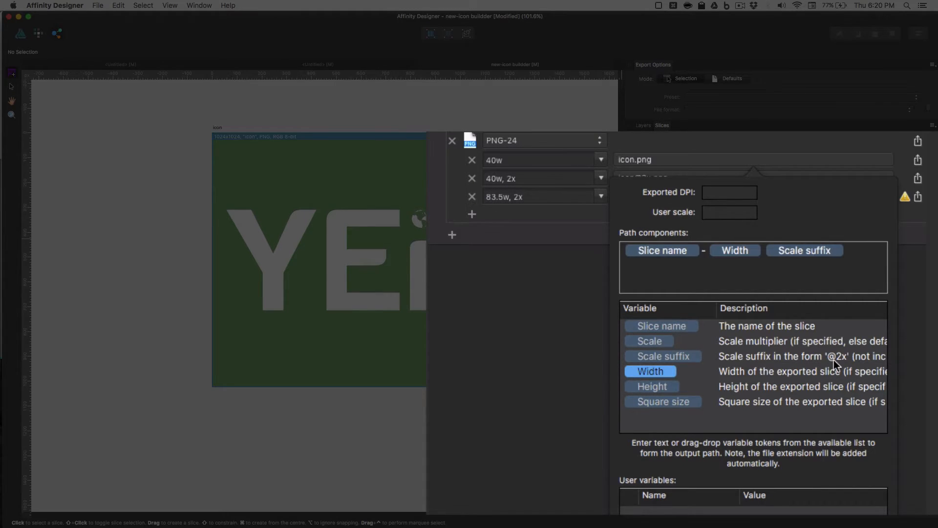
pyautogui.moveTo(859, 361)
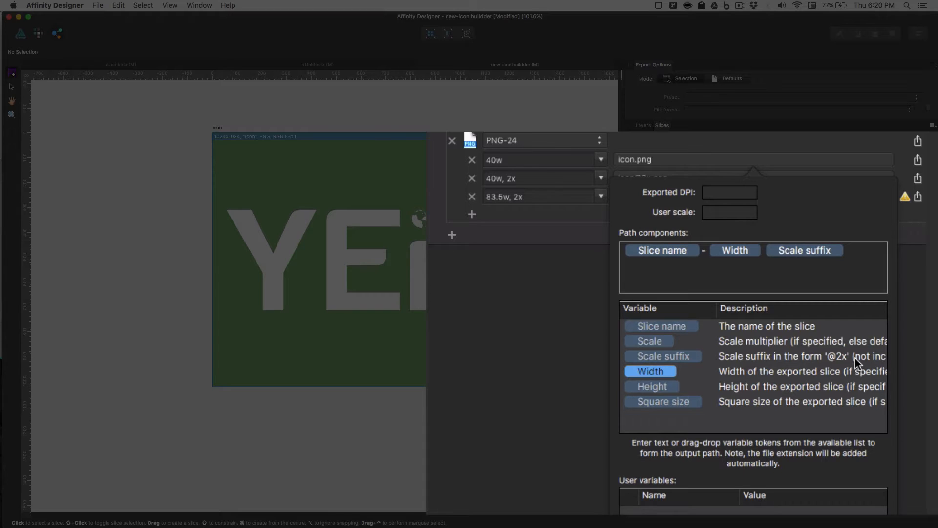
pyautogui.moveTo(857, 359)
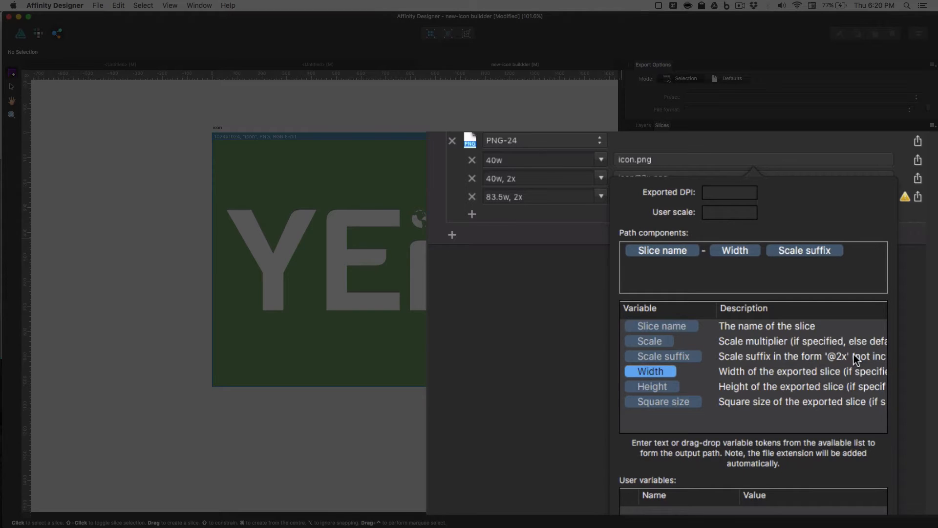
pyautogui.moveTo(812, 318)
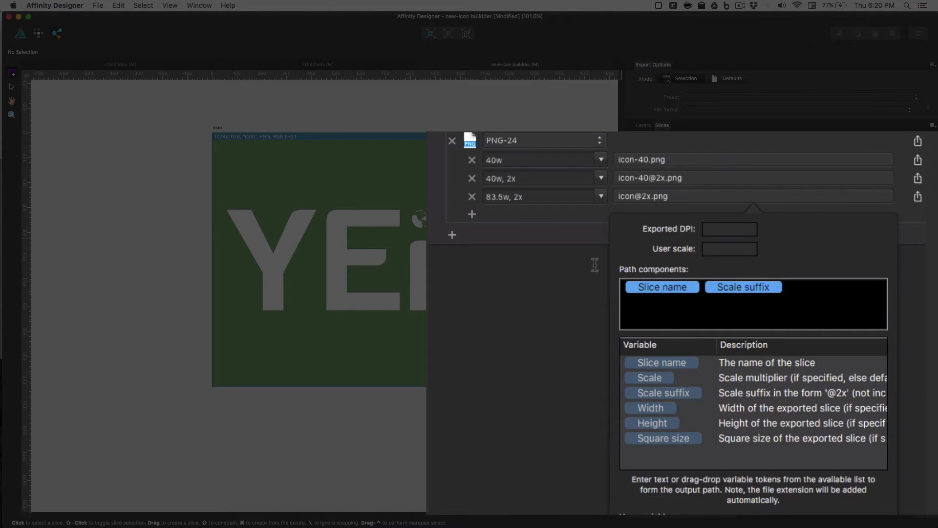
pyautogui.click(753, 195)
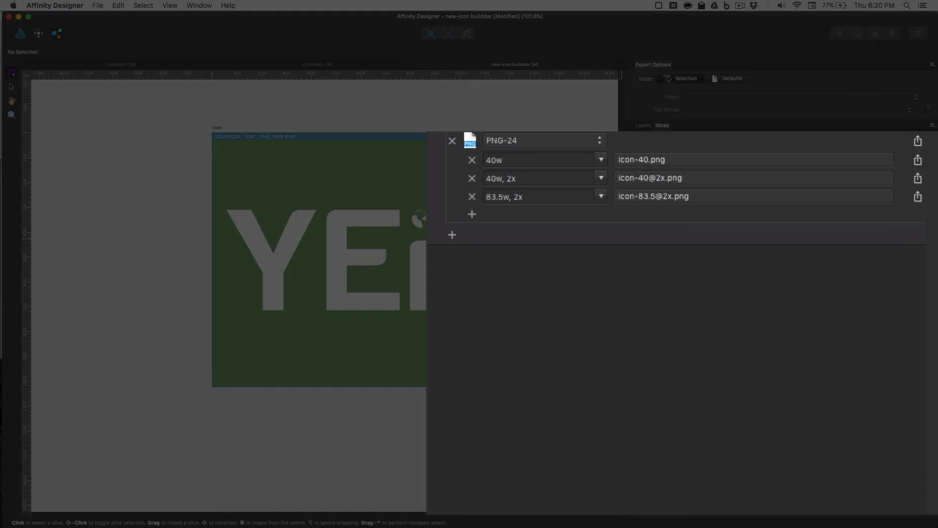
pyautogui.moveTo(170, 81)
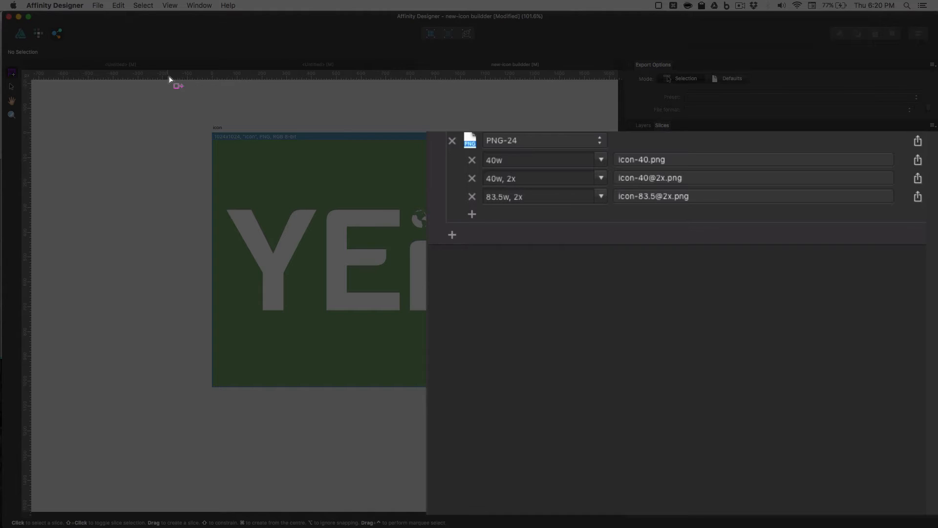
pyautogui.moveTo(508, 177)
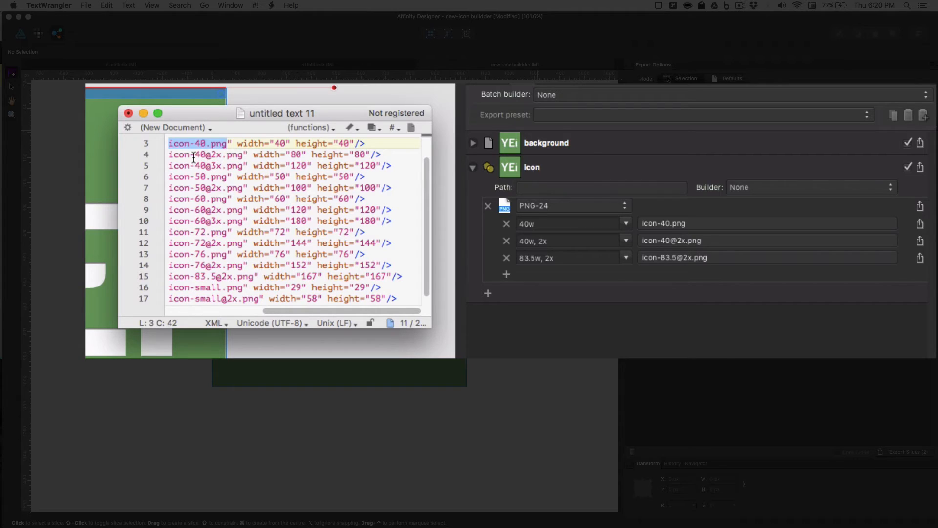
pyautogui.moveTo(694, 243)
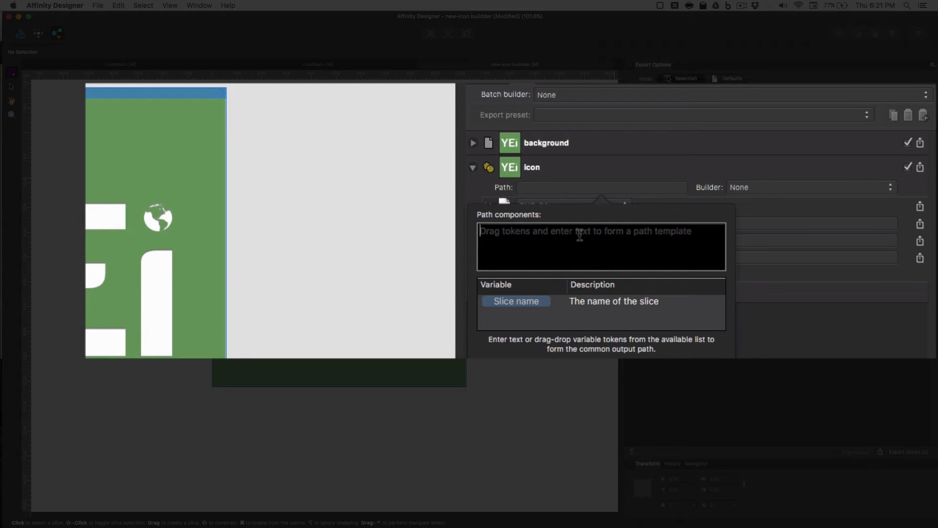
# Set the output path to foo and export the icon slice's three PNGs
pyautogui.write('foo/')
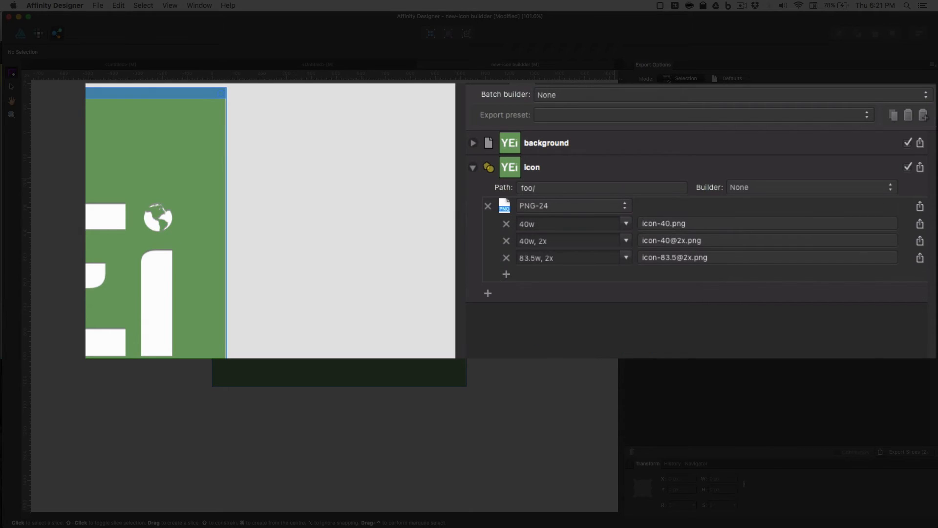
pyautogui.moveTo(529, 194)
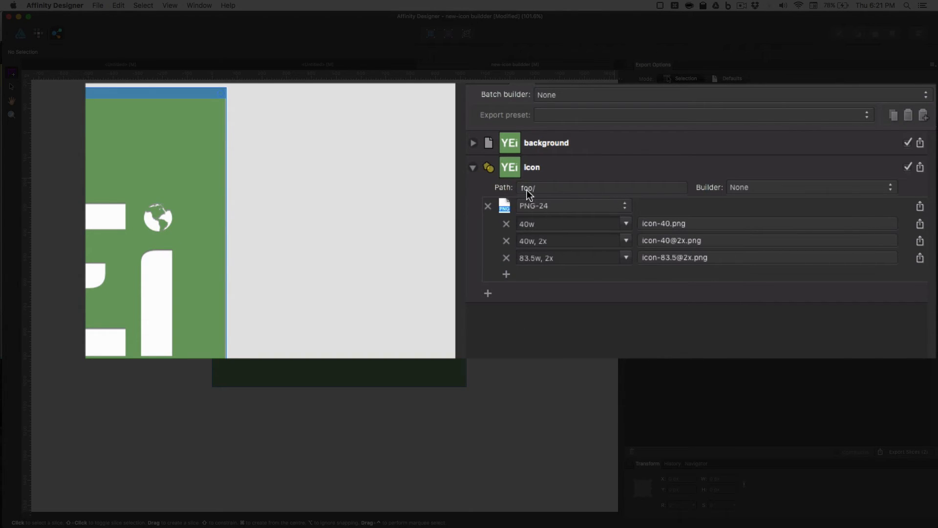
pyautogui.moveTo(545, 243)
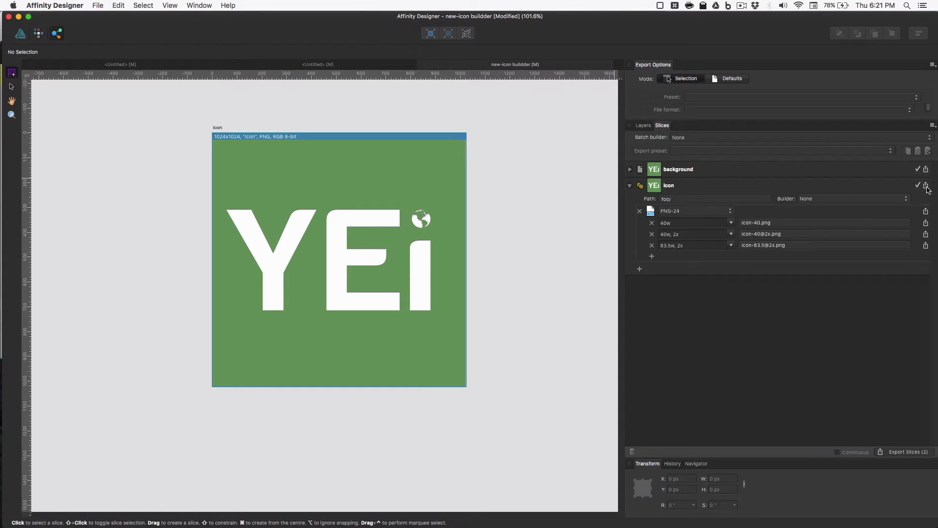
pyautogui.click(906, 451)
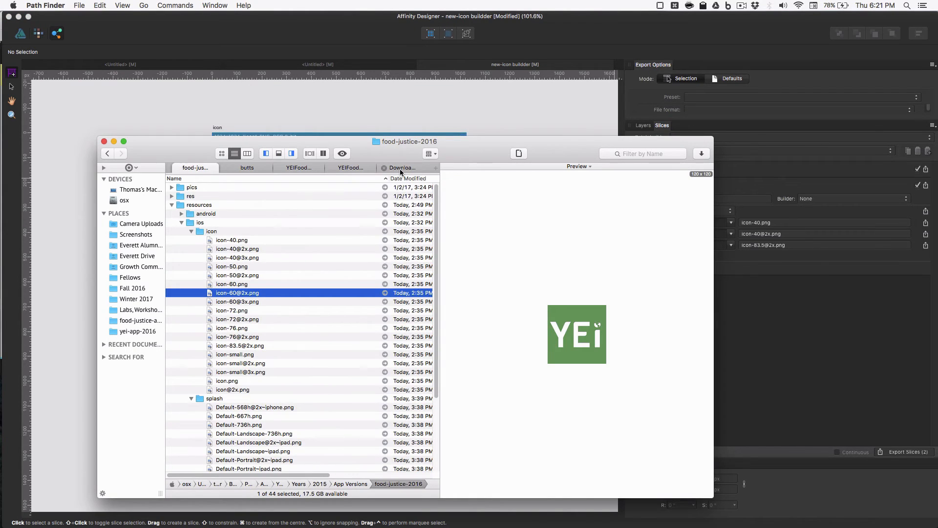
pyautogui.click(402, 167)
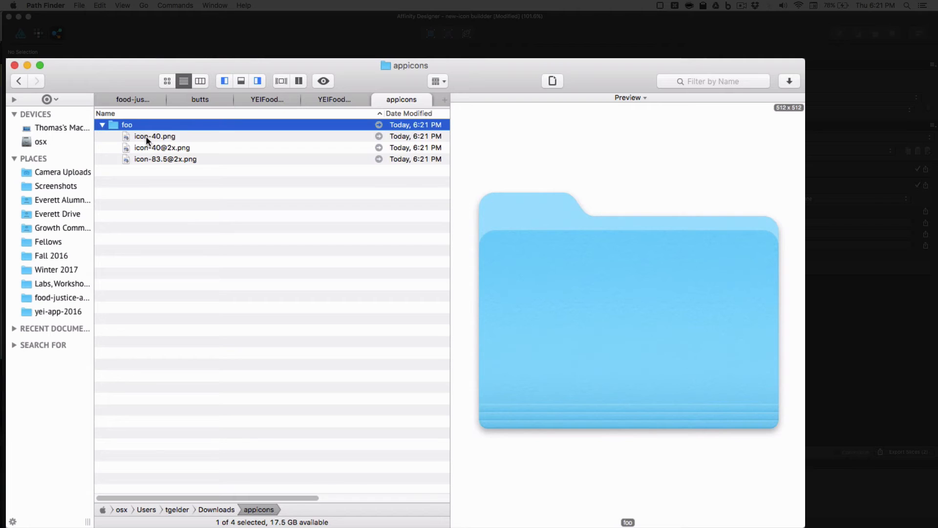
pyautogui.click(154, 136)
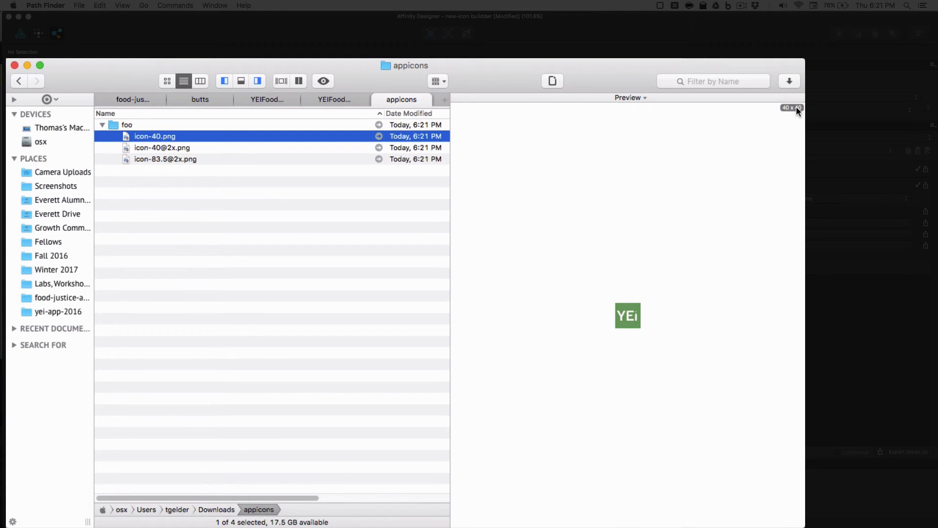
pyautogui.click(164, 159)
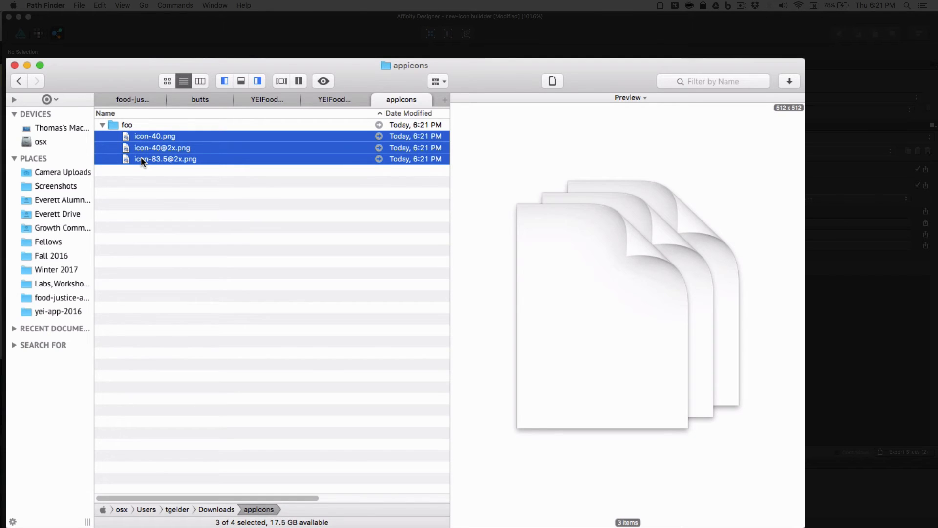
pyautogui.click(162, 148)
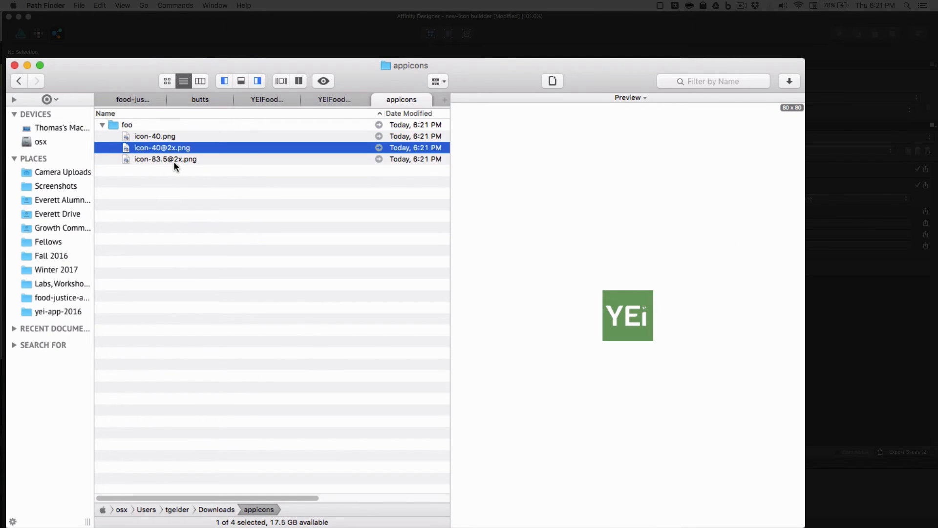
pyautogui.click(165, 159)
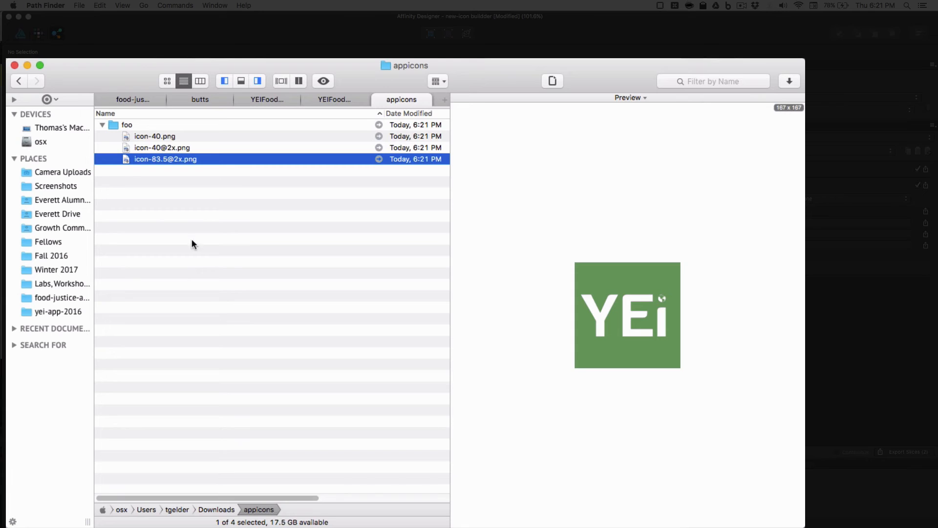
pyautogui.moveTo(167, 147)
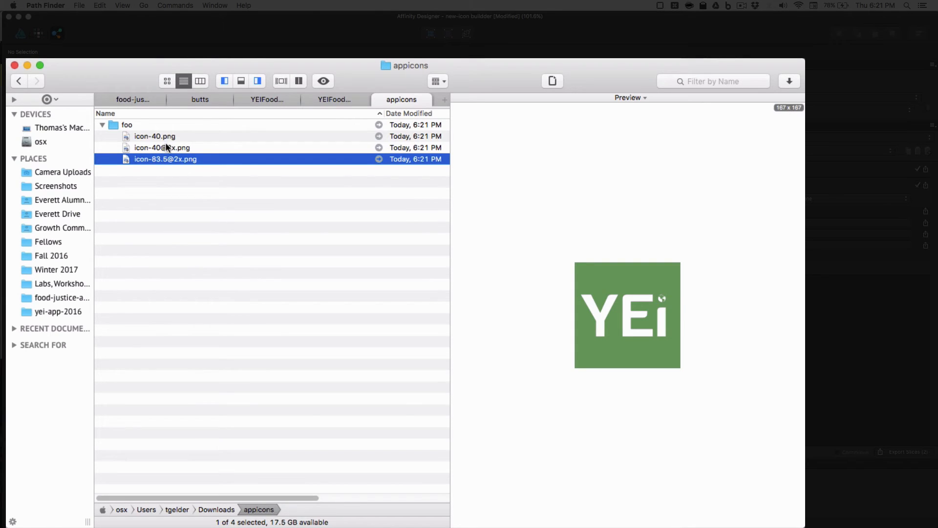
pyautogui.click(154, 136)
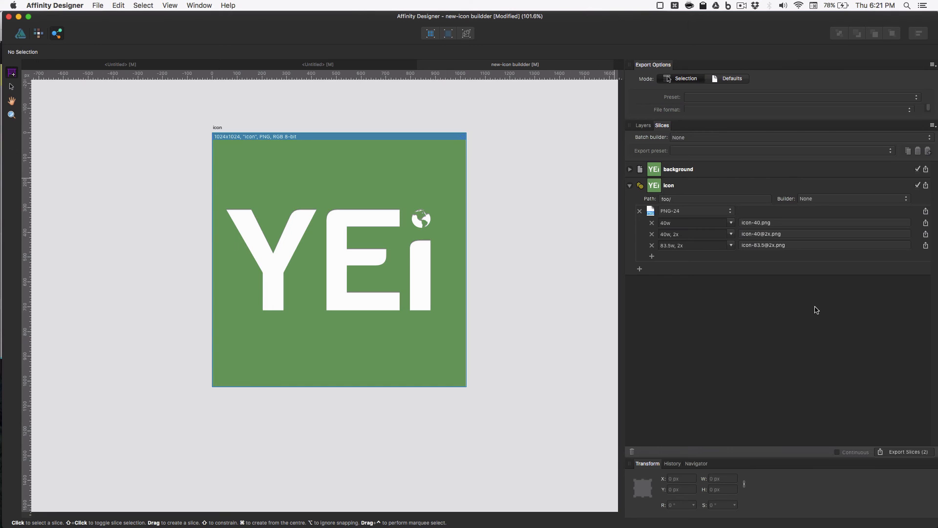
pyautogui.moveTo(820, 308)
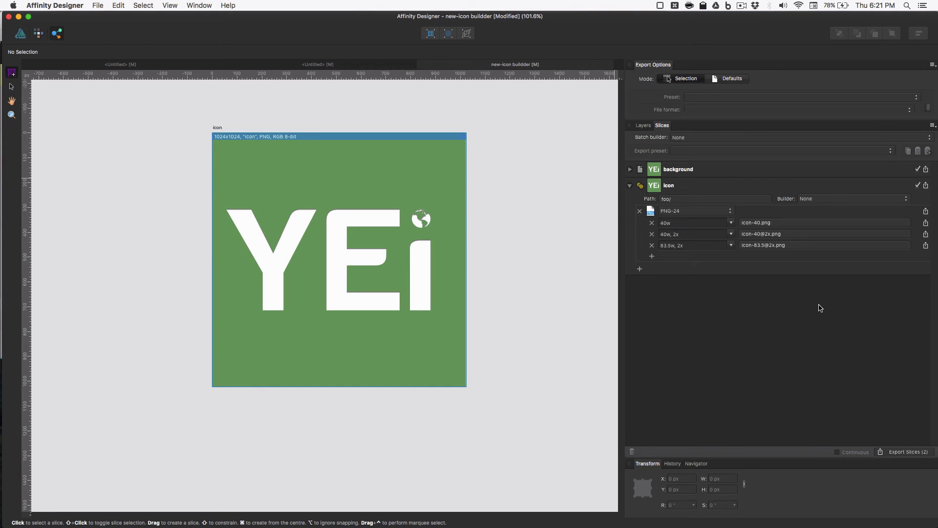
pyautogui.moveTo(809, 300)
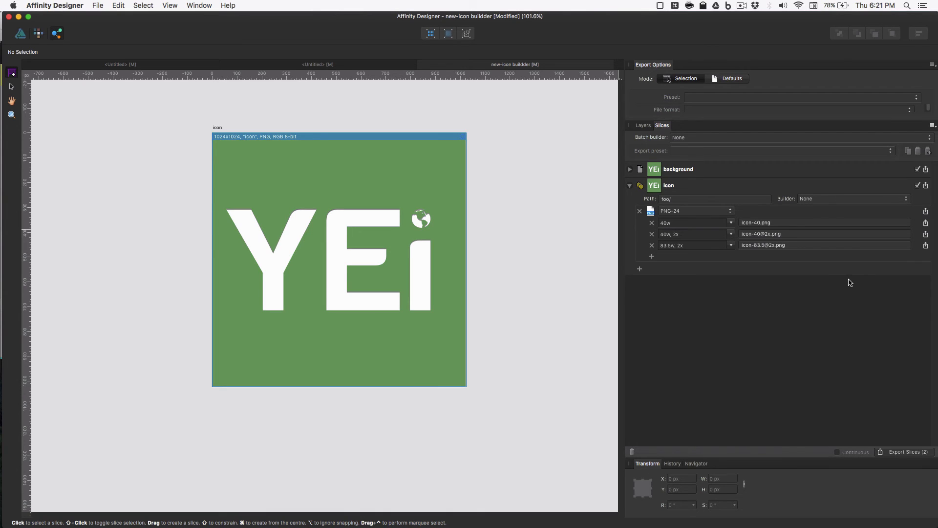
pyautogui.moveTo(851, 290)
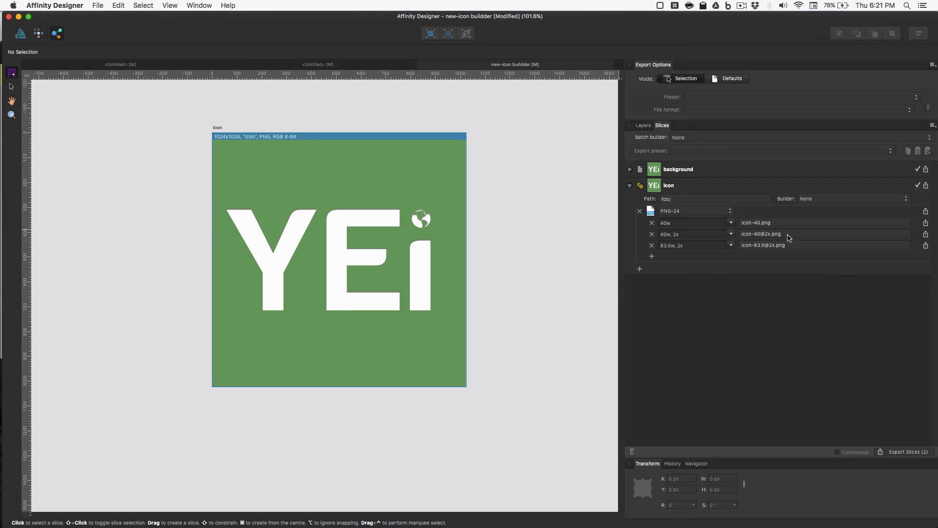
pyautogui.moveTo(862, 207)
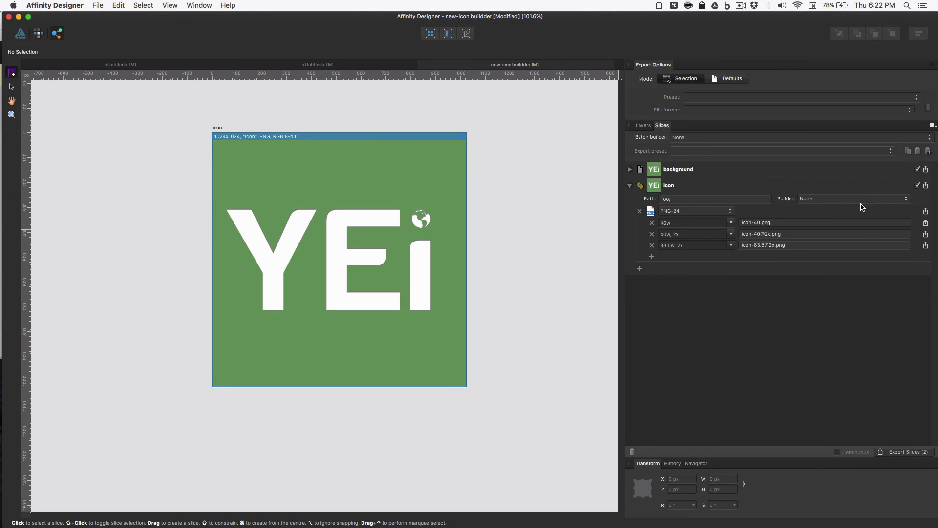
pyautogui.moveTo(921, 156)
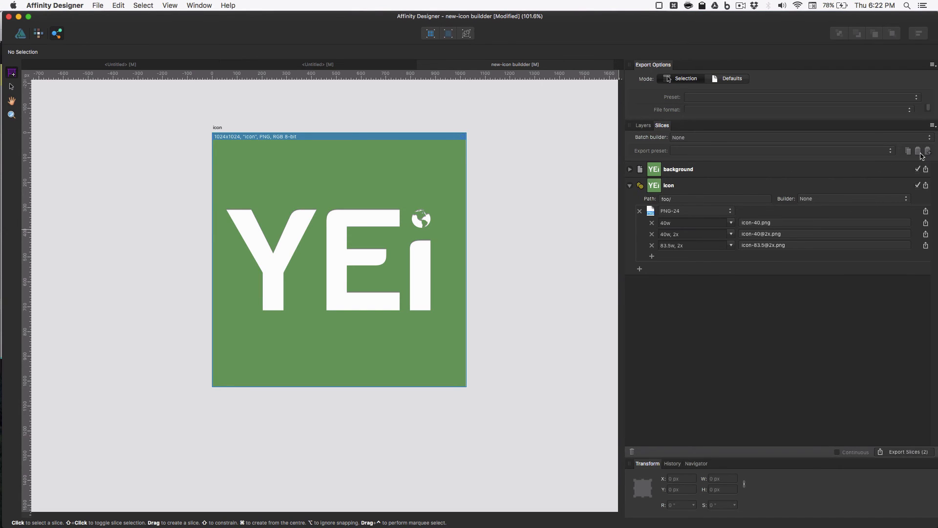
pyautogui.moveTo(662, 206)
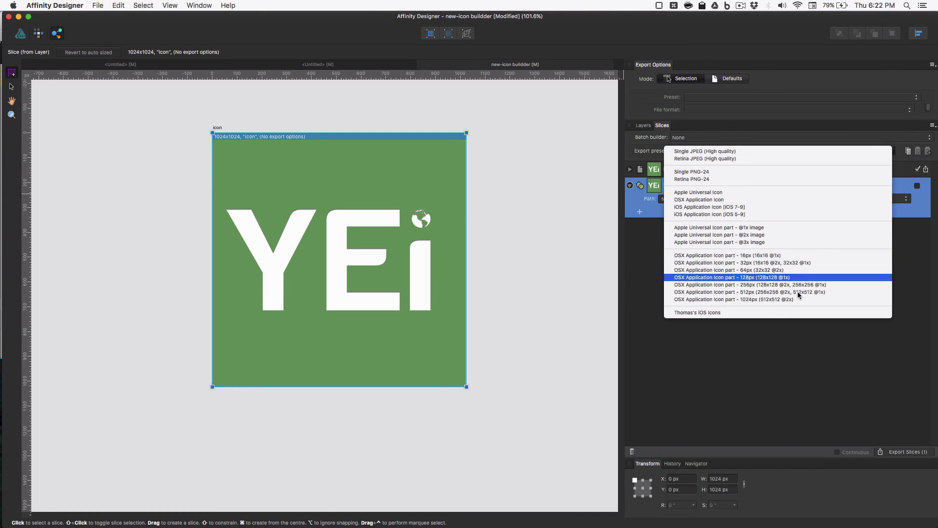
pyautogui.moveTo(762, 316)
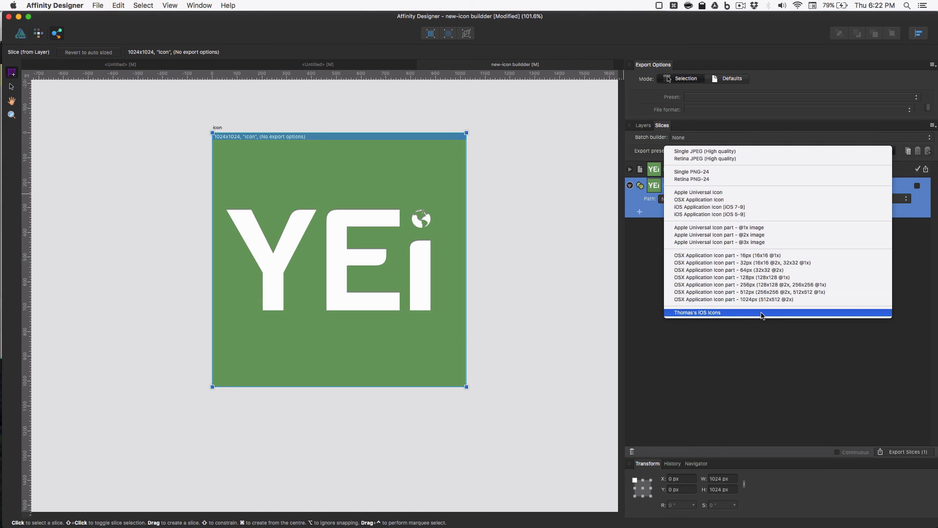
# Apply the saved iOS icons export preset so the slice lists its PNG-24 sizes and filenames
pyautogui.click(696, 313)
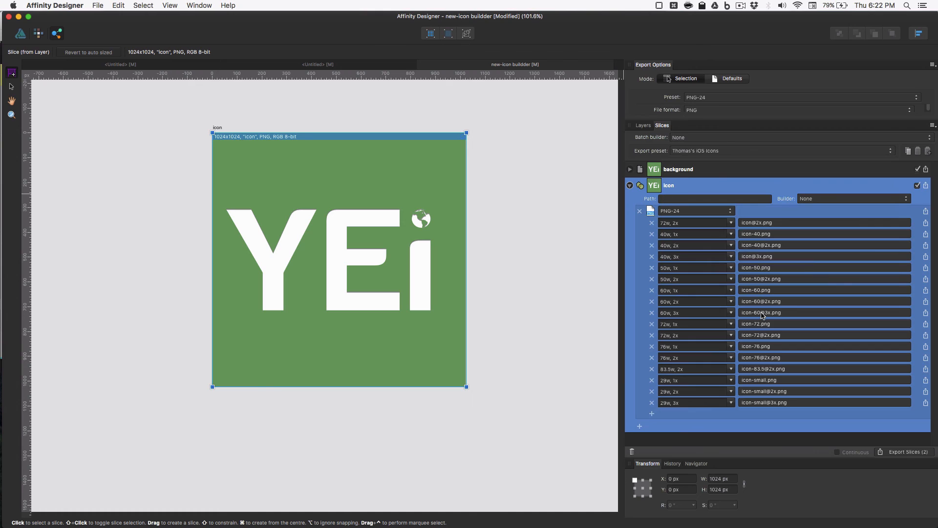
pyautogui.moveTo(760, 314)
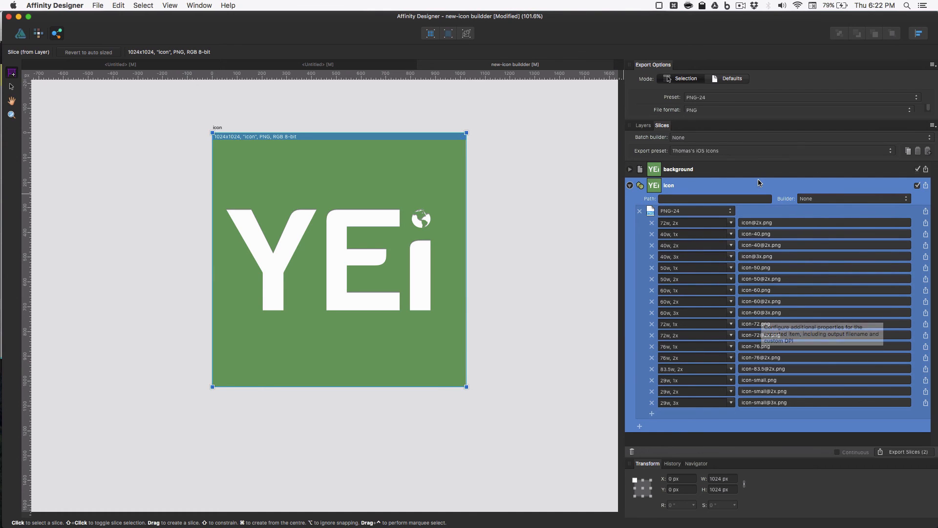
pyautogui.moveTo(673, 295)
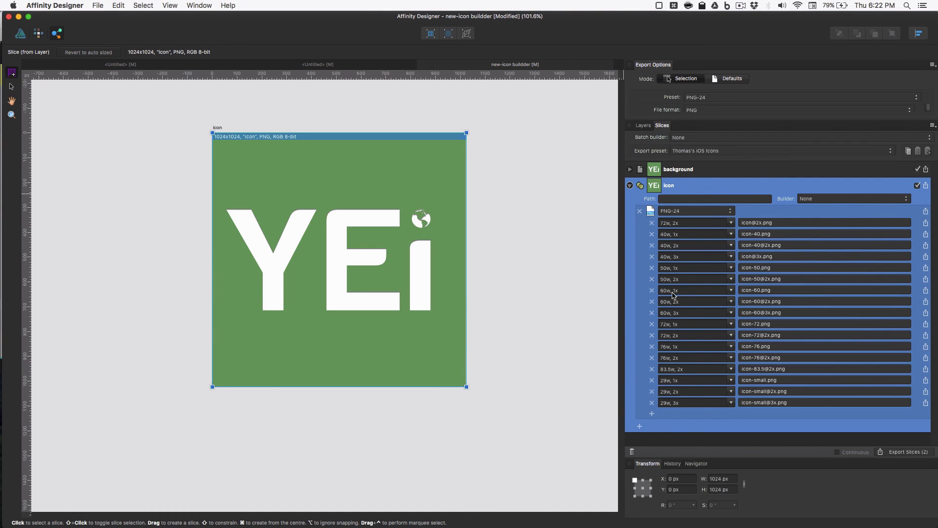
pyautogui.moveTo(806, 316)
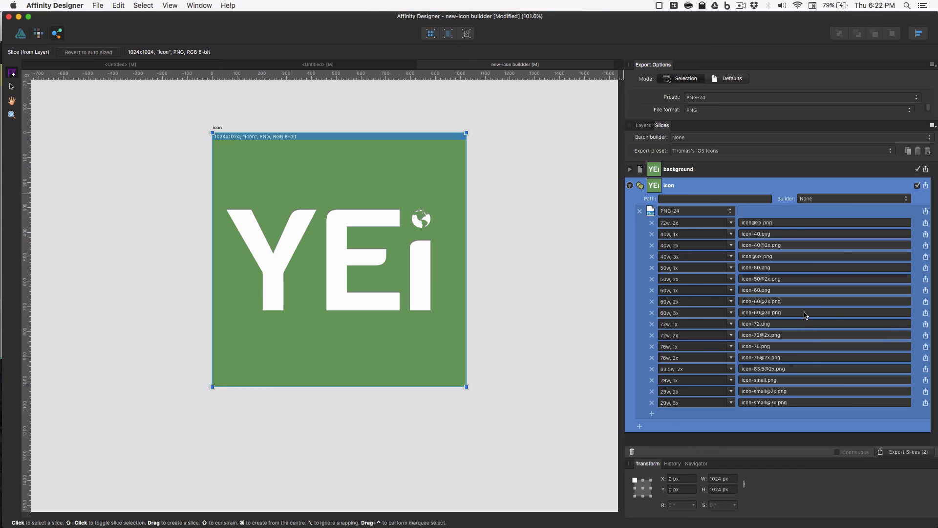
pyautogui.moveTo(786, 278)
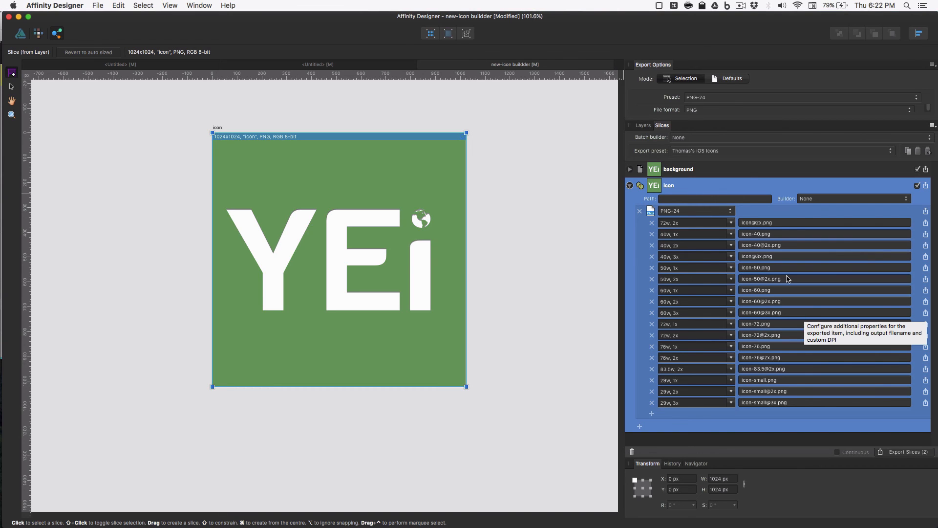
pyautogui.moveTo(740, 69)
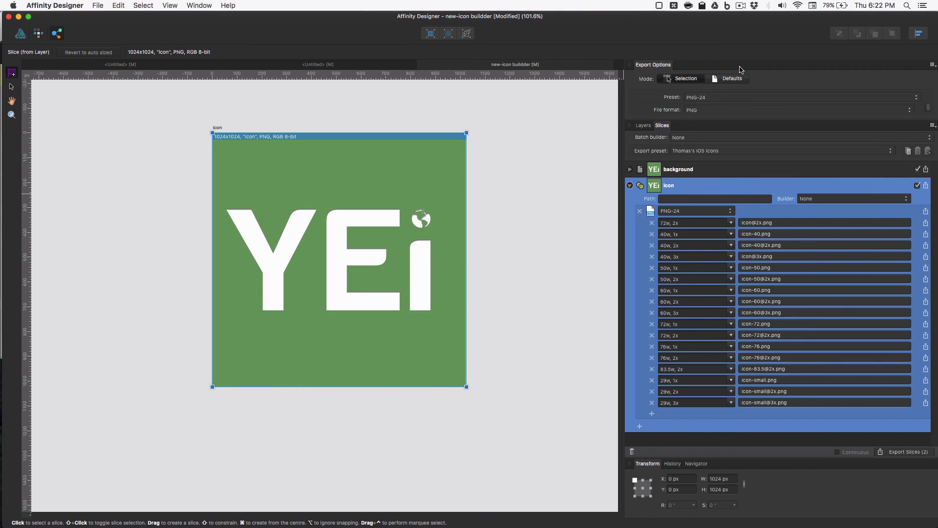
pyautogui.moveTo(741, 29)
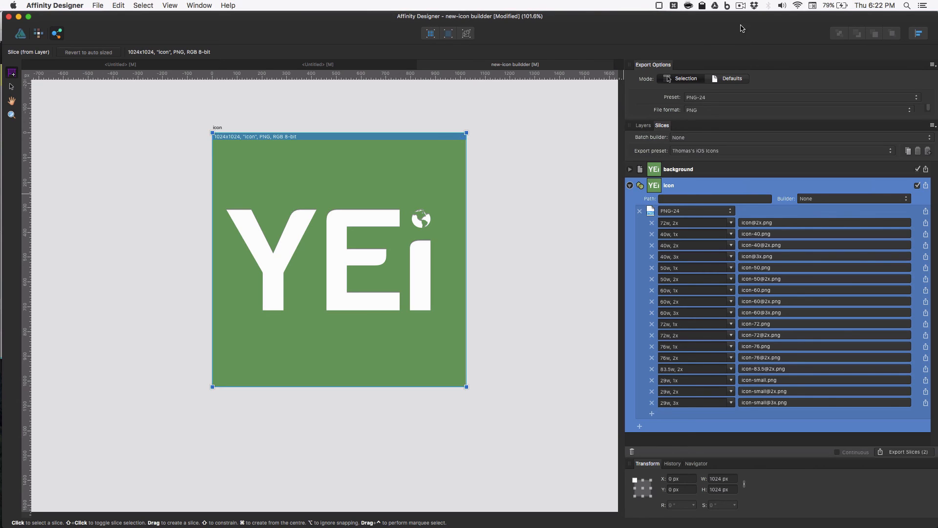